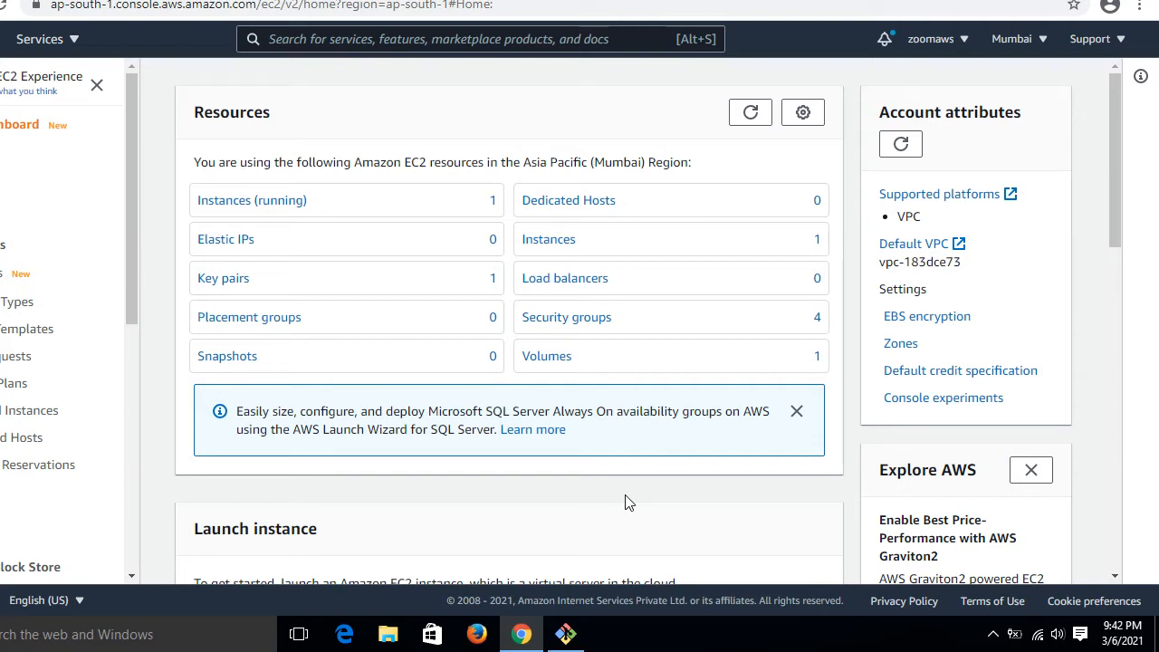
{"action": "mouse_move", "coordinate": [591, 504]}
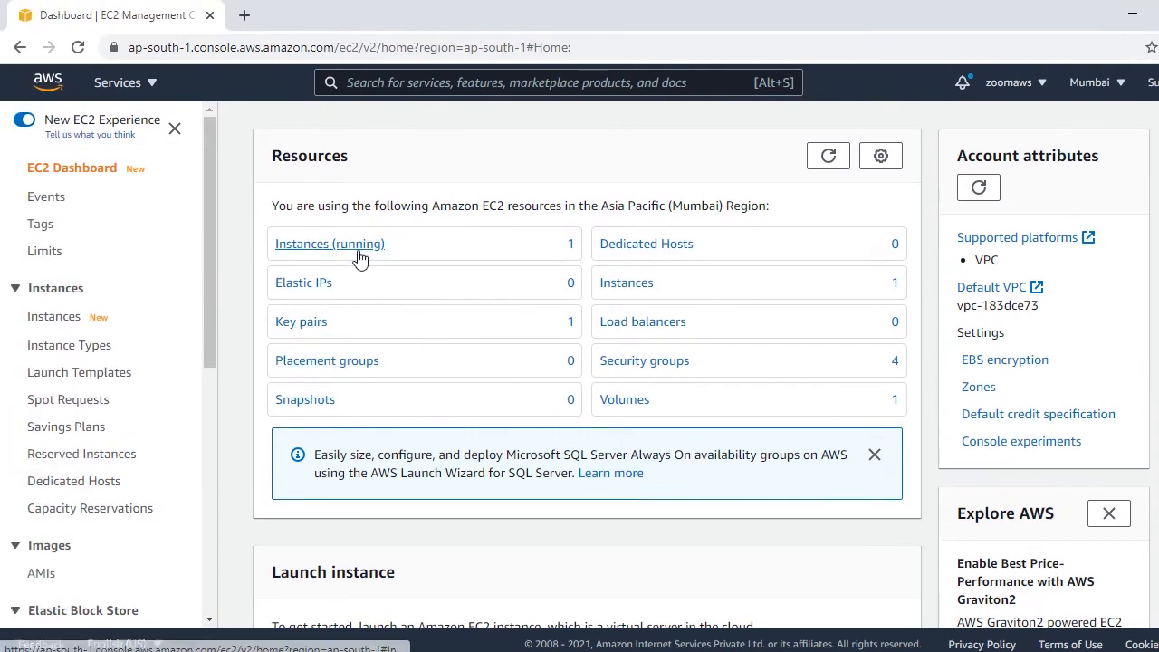
Open the running instances list from the EC2 Dashboard Resources panel
{"action": "left_click", "coordinate": [330, 243]}
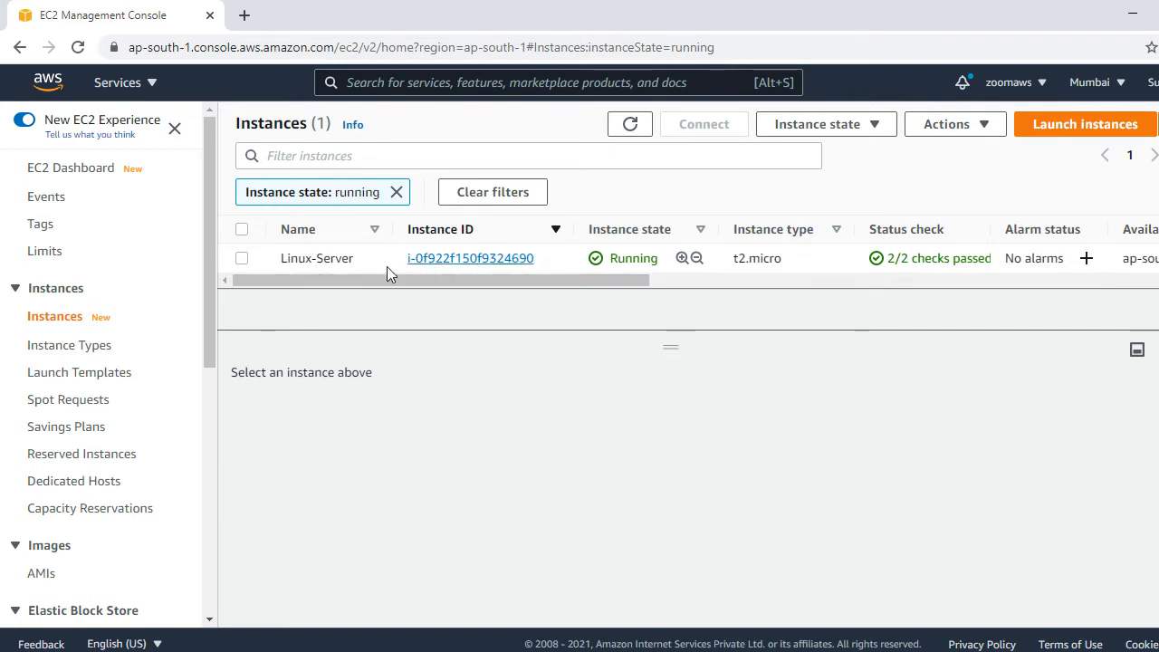
Select the Linux-Server instance and review its Details tab
{"action": "left_click", "coordinate": [242, 257]}
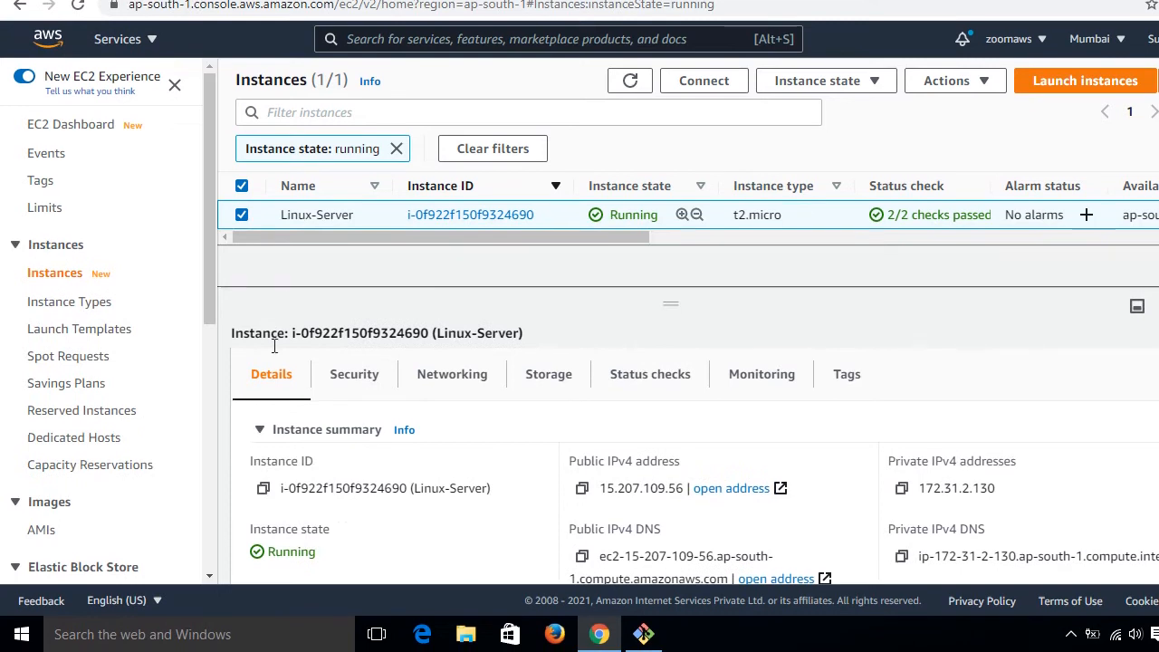
{"action": "mouse_move", "coordinate": [549, 373]}
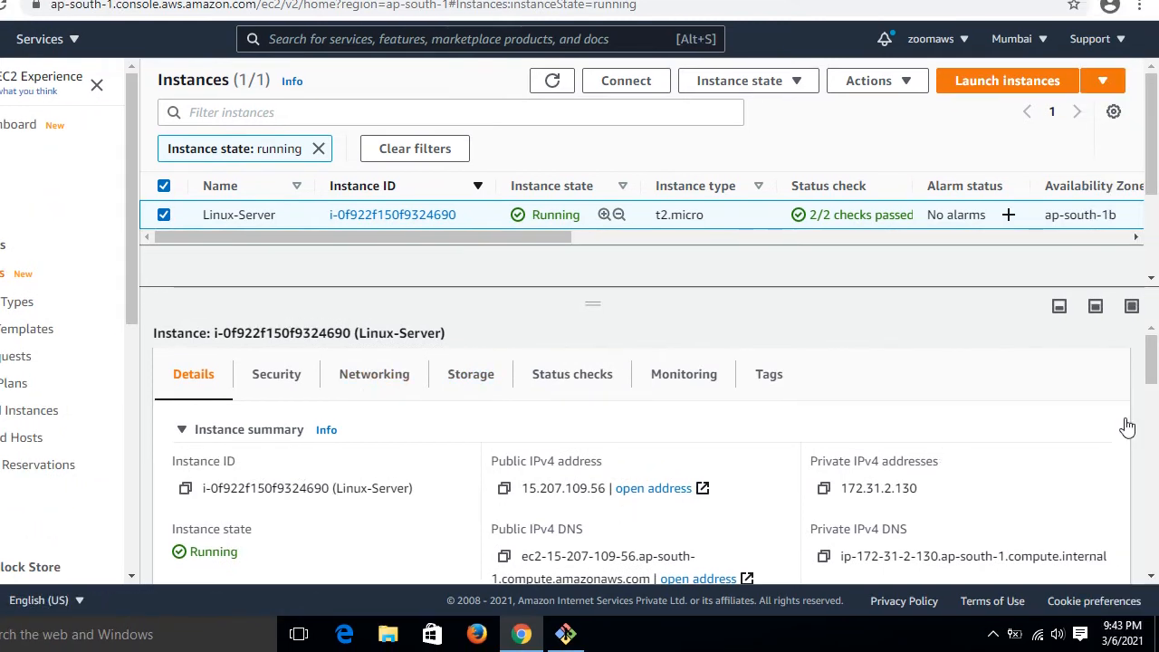
{"action": "scroll", "scroll_direction": "down", "scroll_amount": 3}
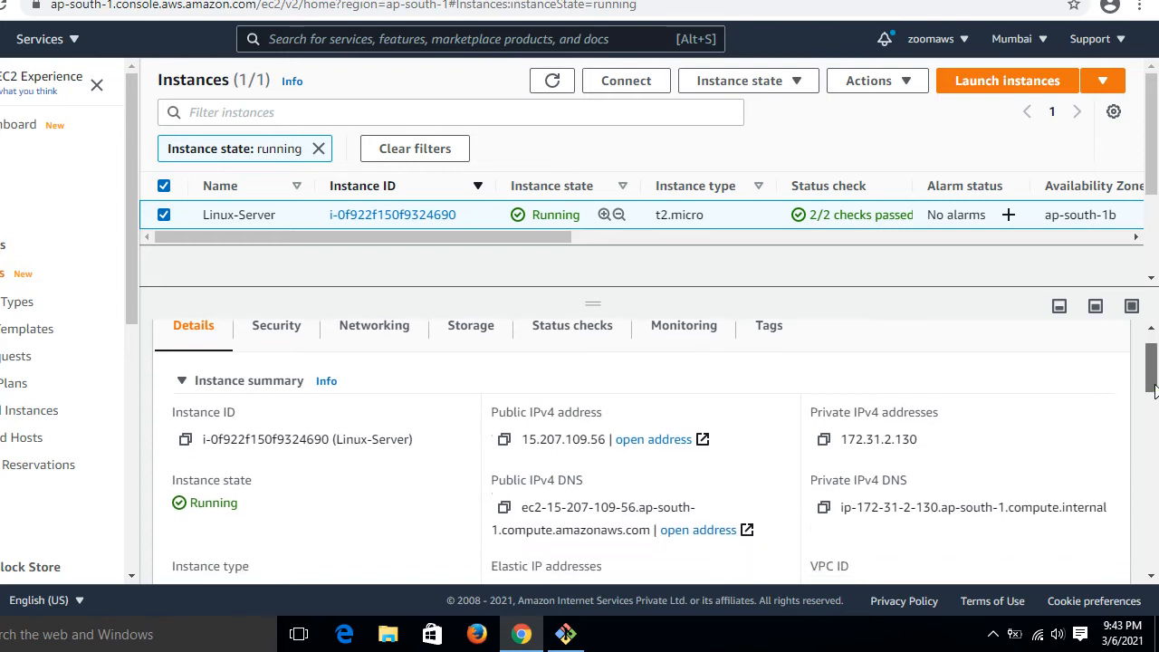
{"action": "scroll", "scroll_direction": "down", "scroll_amount": 3}
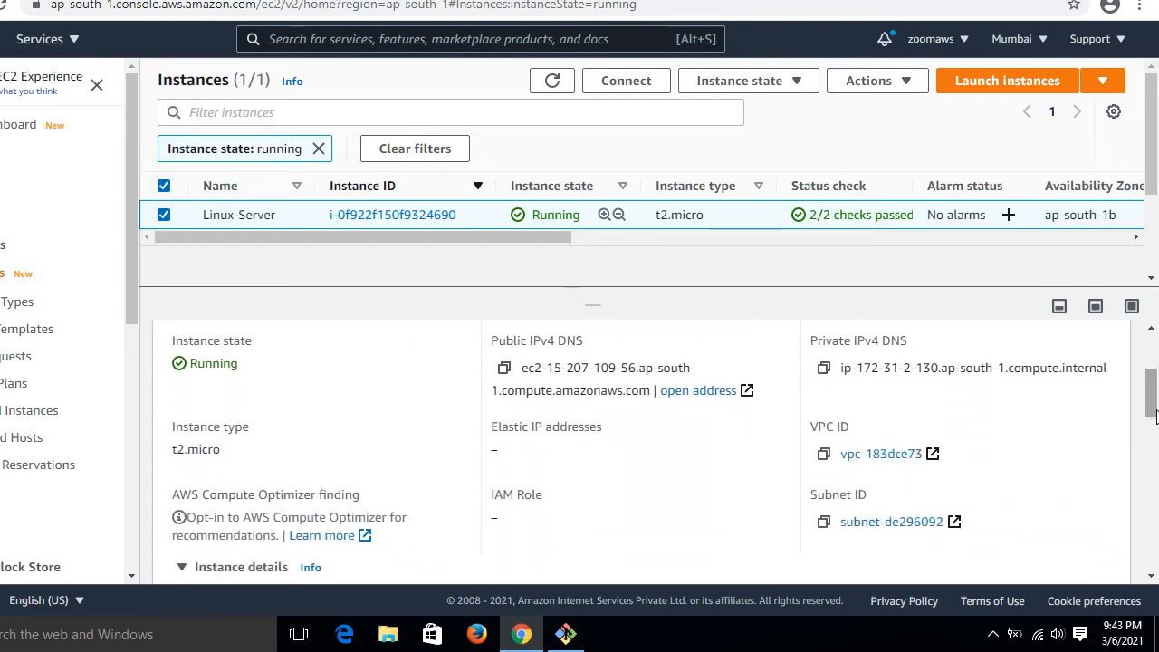
{"action": "mouse_move", "coordinate": [986, 471]}
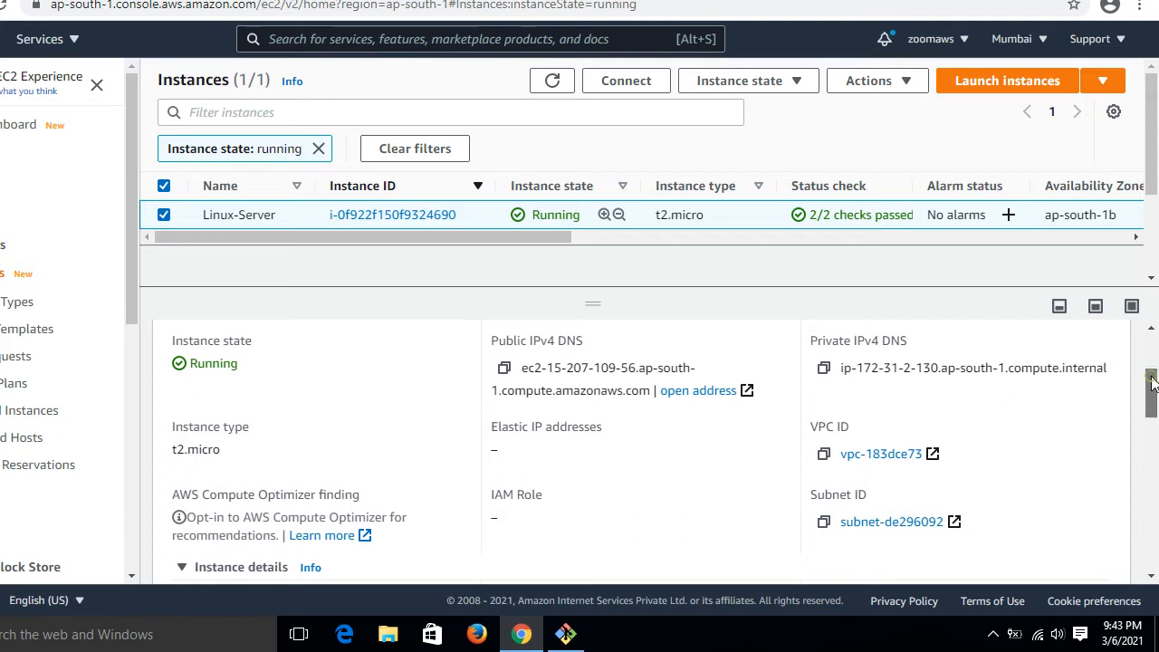
{"action": "scroll", "scroll_direction": "down", "scroll_amount": 3}
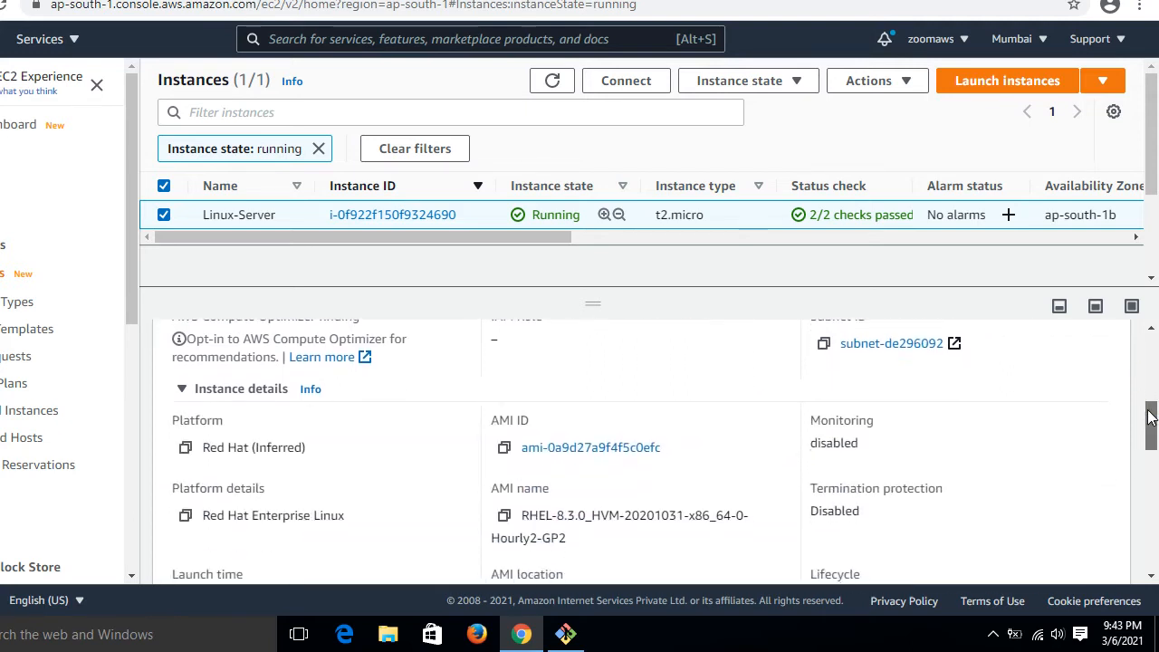
{"action": "scroll", "scroll_direction": "down", "scroll_amount": 3}
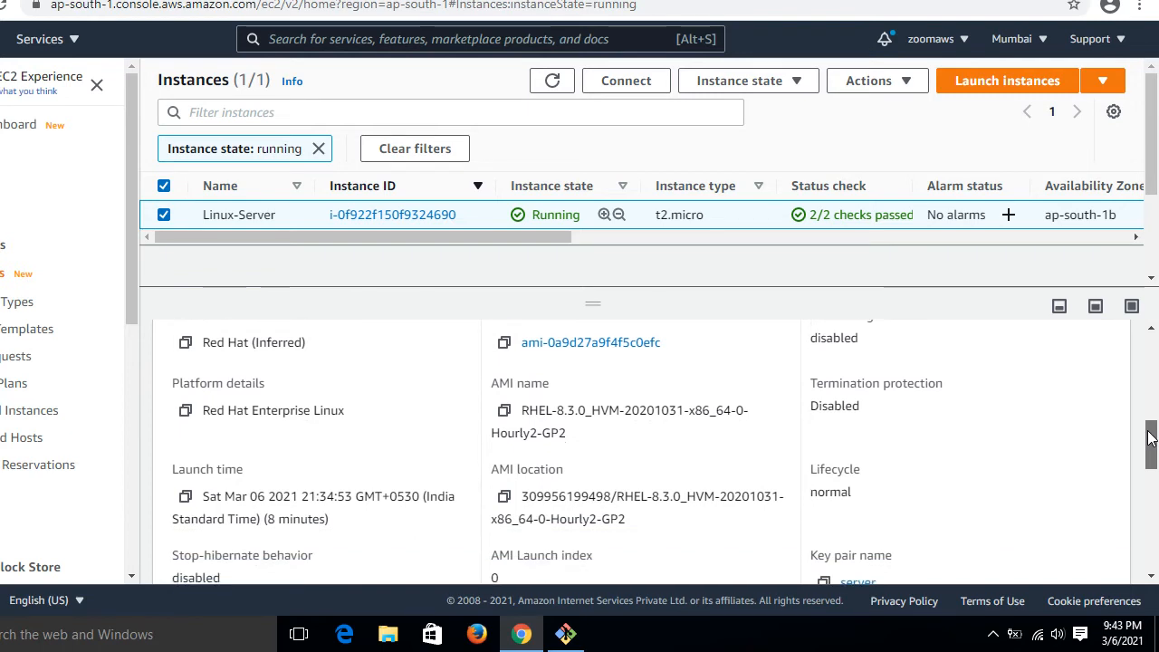
{"action": "scroll", "scroll_direction": "down", "scroll_amount": 3}
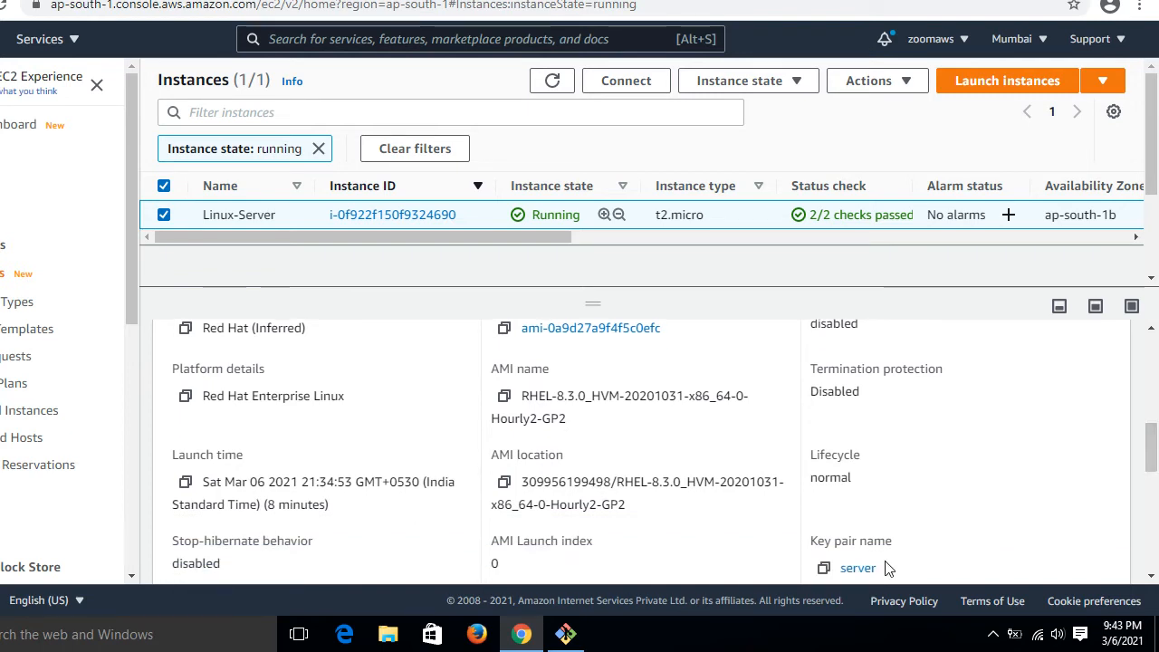
{"action": "scroll", "scroll_direction": "up", "scroll_amount": 3}
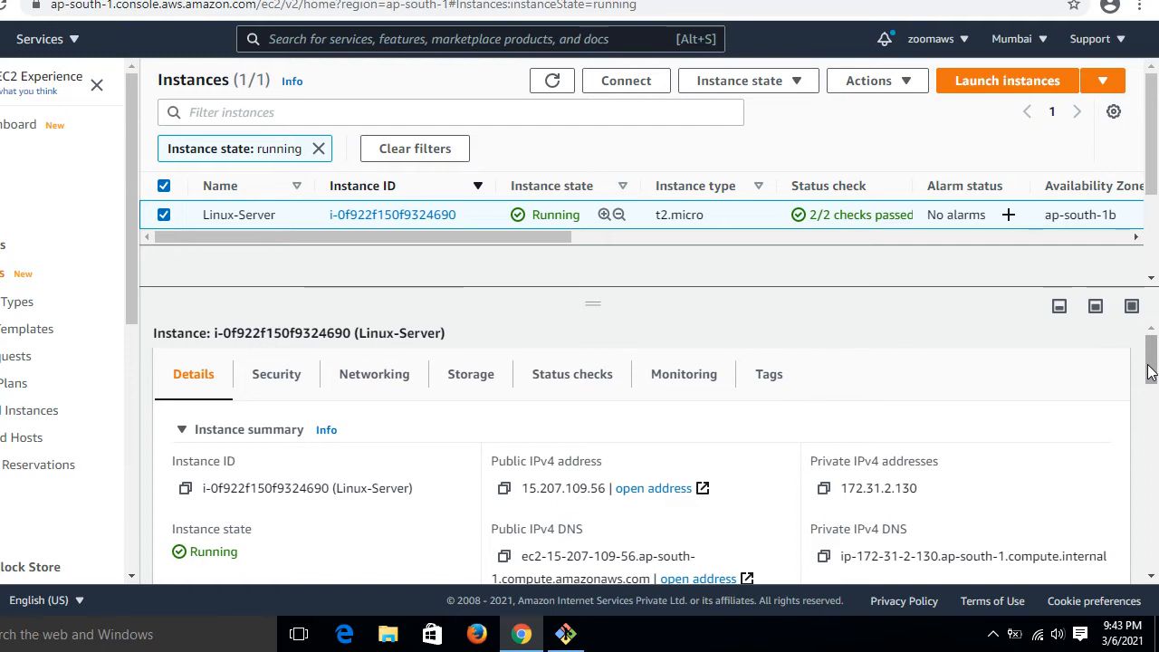
{"action": "mouse_move", "coordinate": [879, 416]}
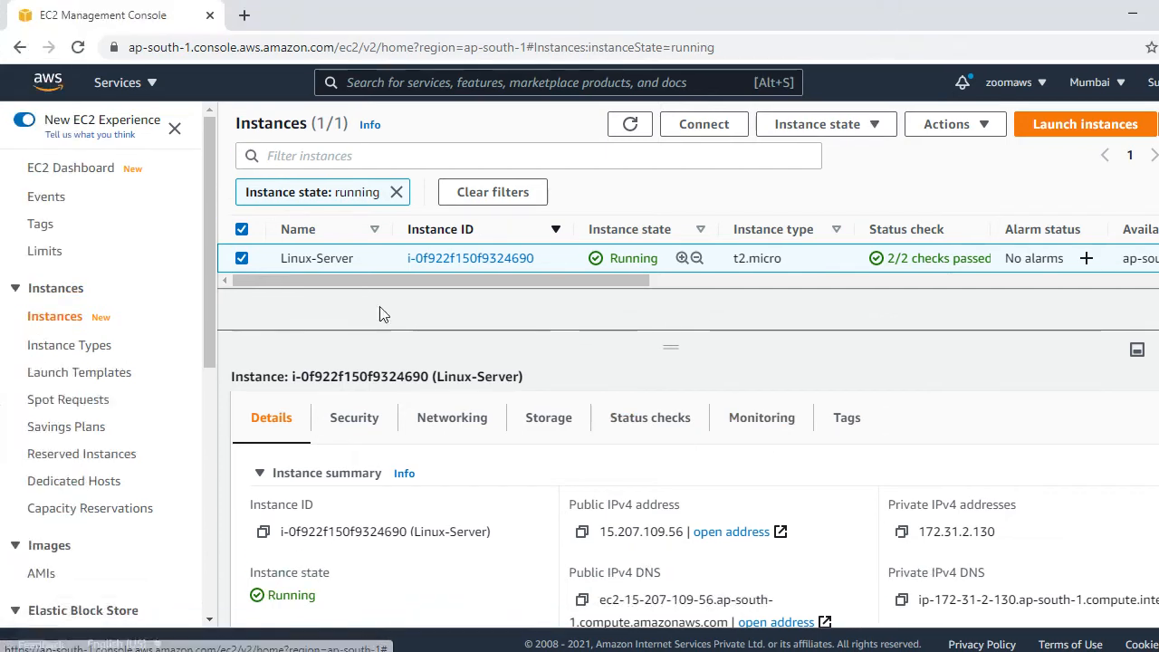
Bring up the Connect page with SSH client instructions for Linux-Server
{"action": "left_click", "coordinate": [703, 123]}
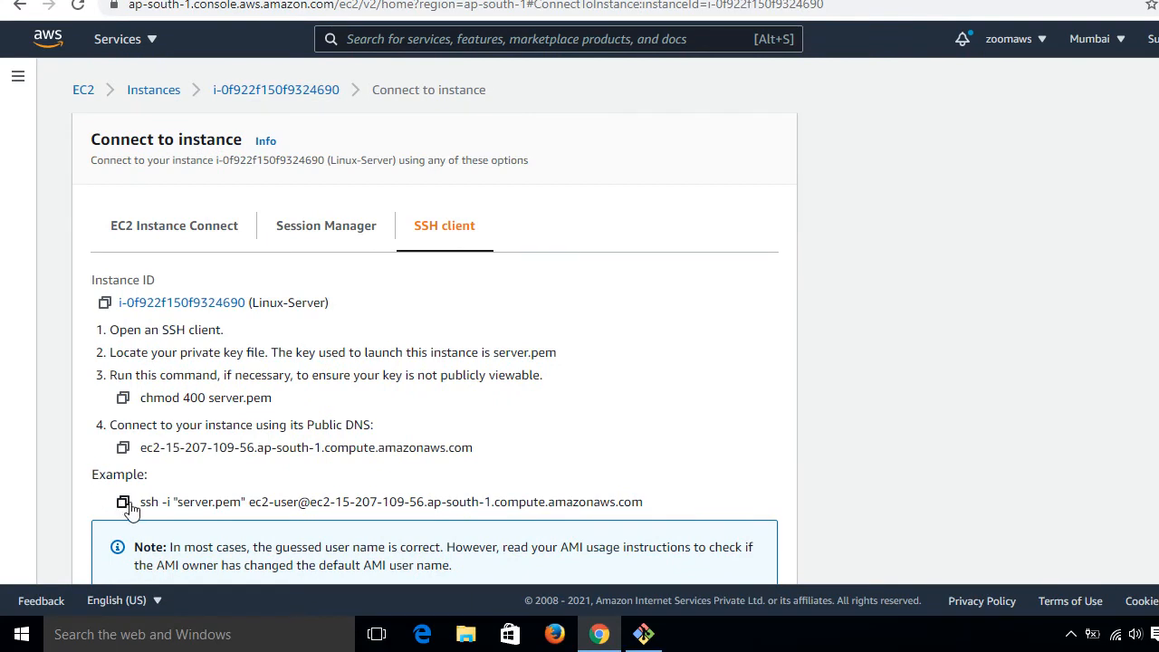
Paste and run the SSH command in Git Bash, accept the host key, then switch to root with sudo su -
{"action": "left_click", "coordinate": [643, 634]}
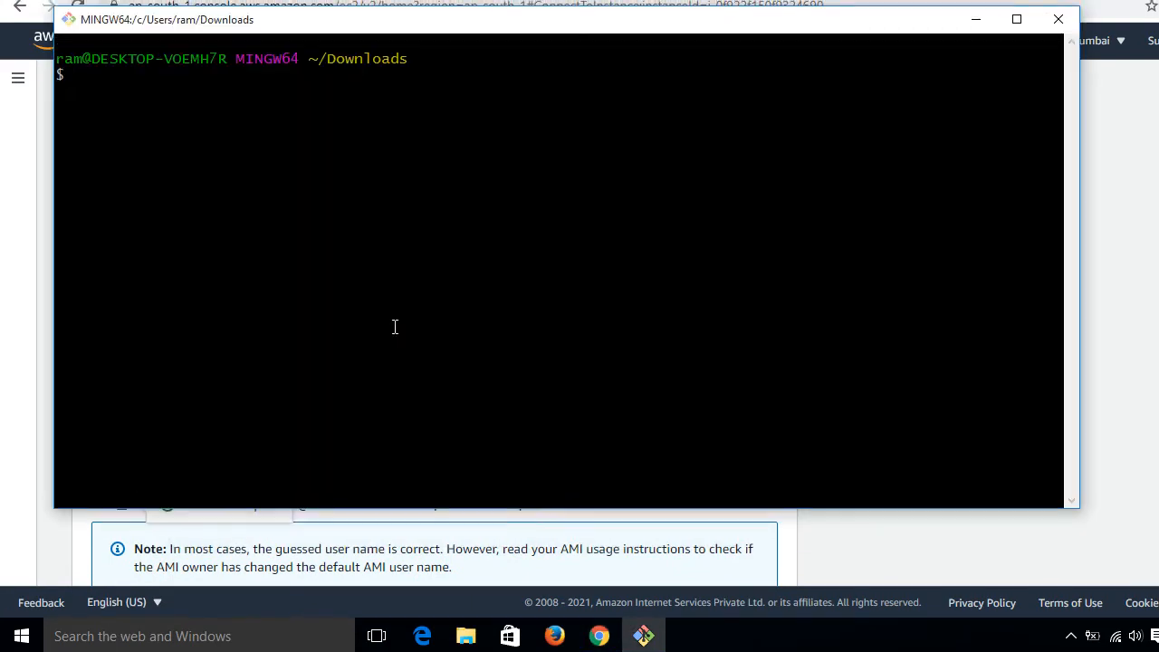
{"action": "right_click", "coordinate": [395, 326]}
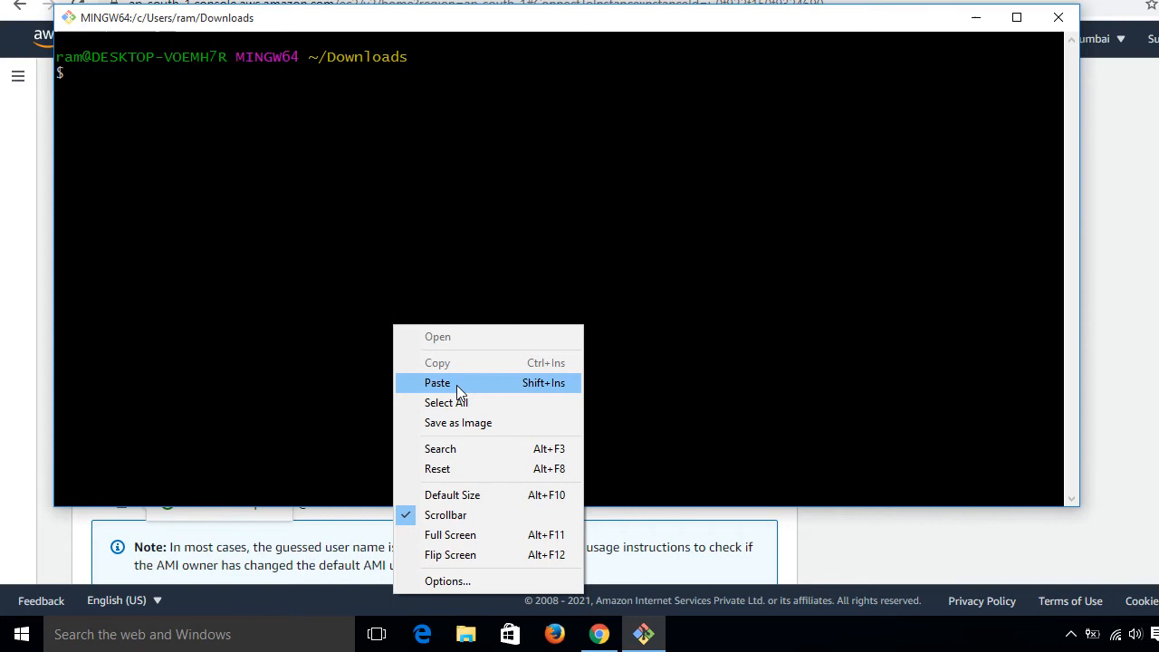
{"action": "left_click", "coordinate": [438, 382]}
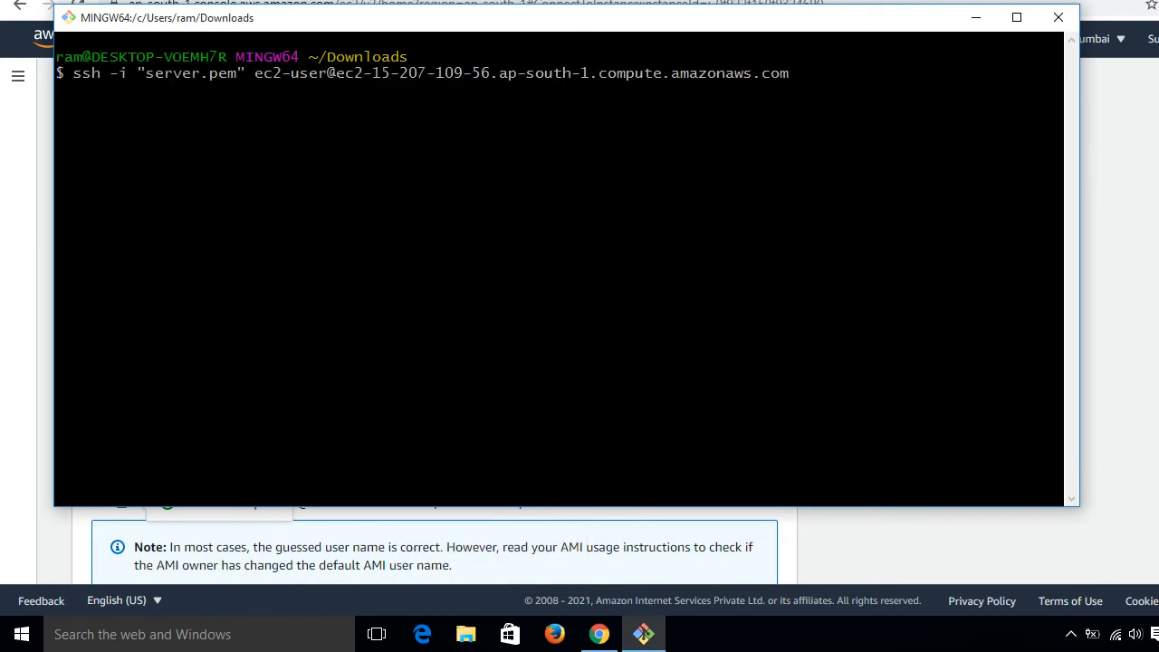
{"action": "type", "text": "yes/no/[fingerprint])? yes"}
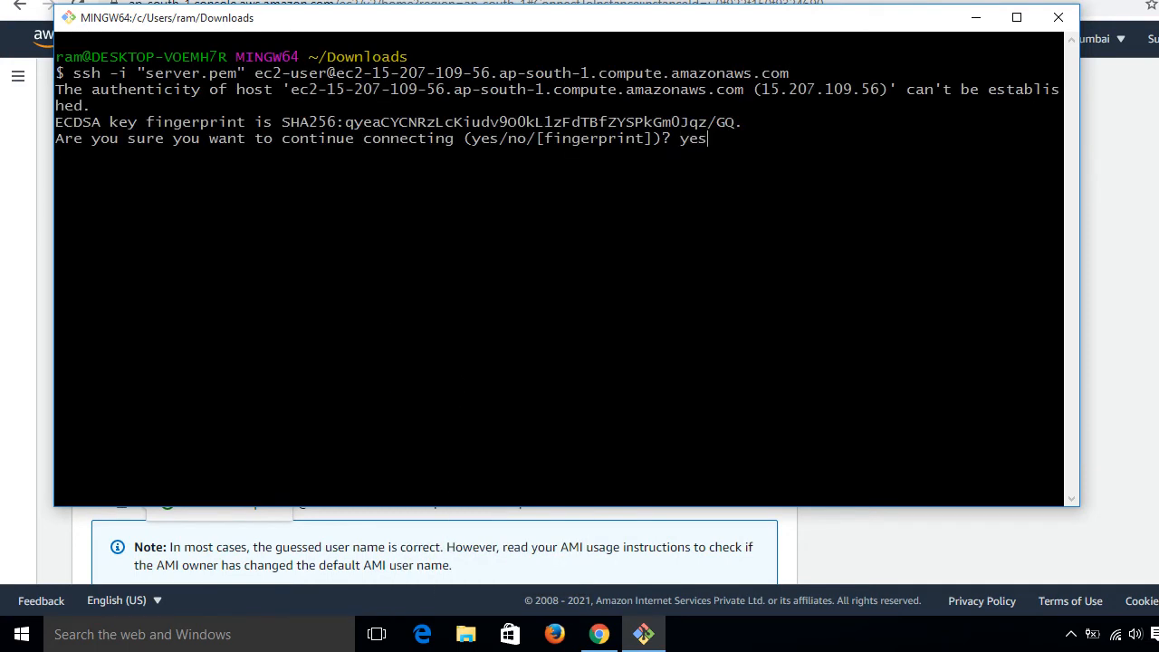
{"action": "key", "text": "Return"}
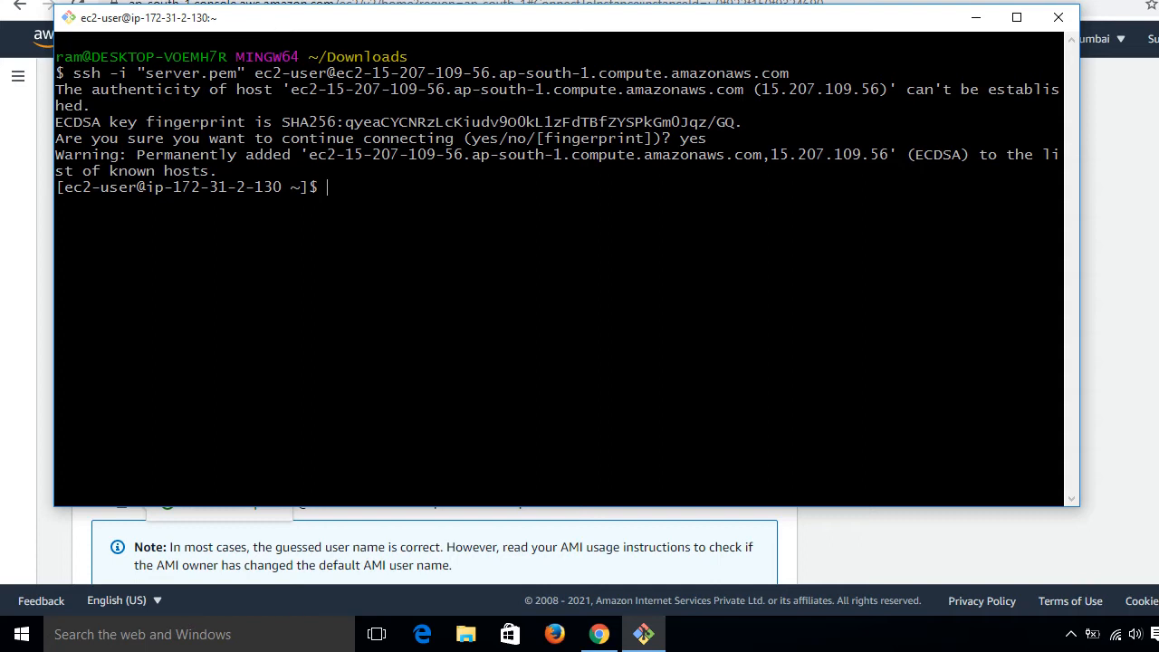
{"action": "type", "text": "sudo su -"}
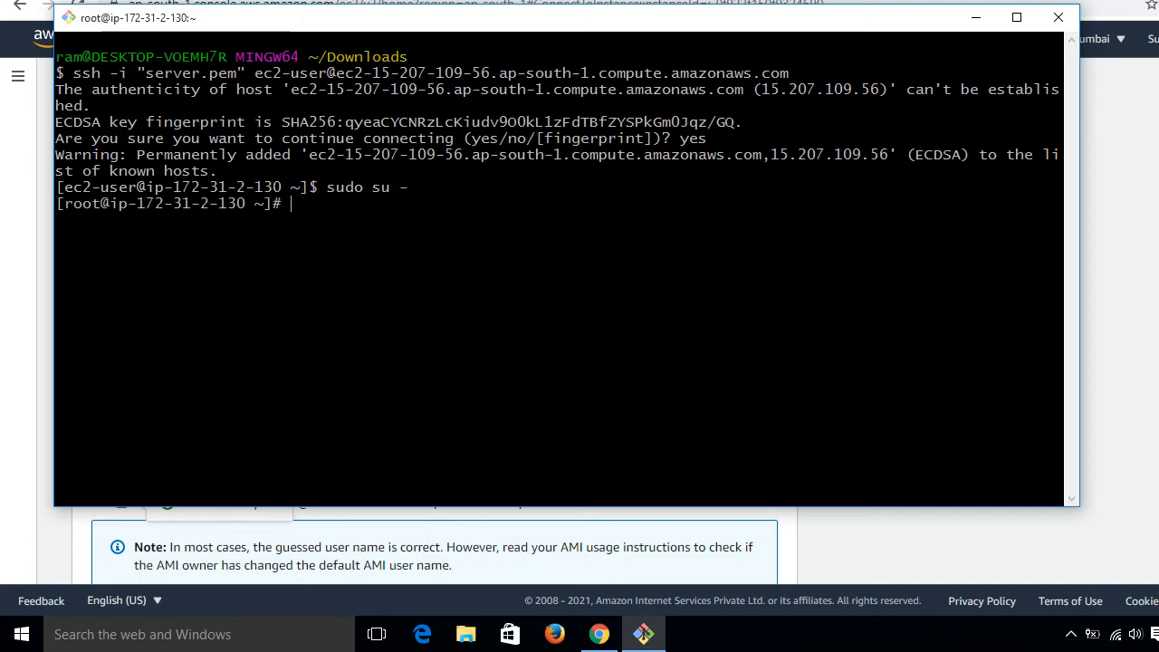
Run cat /etc/os-release to show Red Hat Enterprise Linux 8.3
{"action": "type", "text": "cat"}
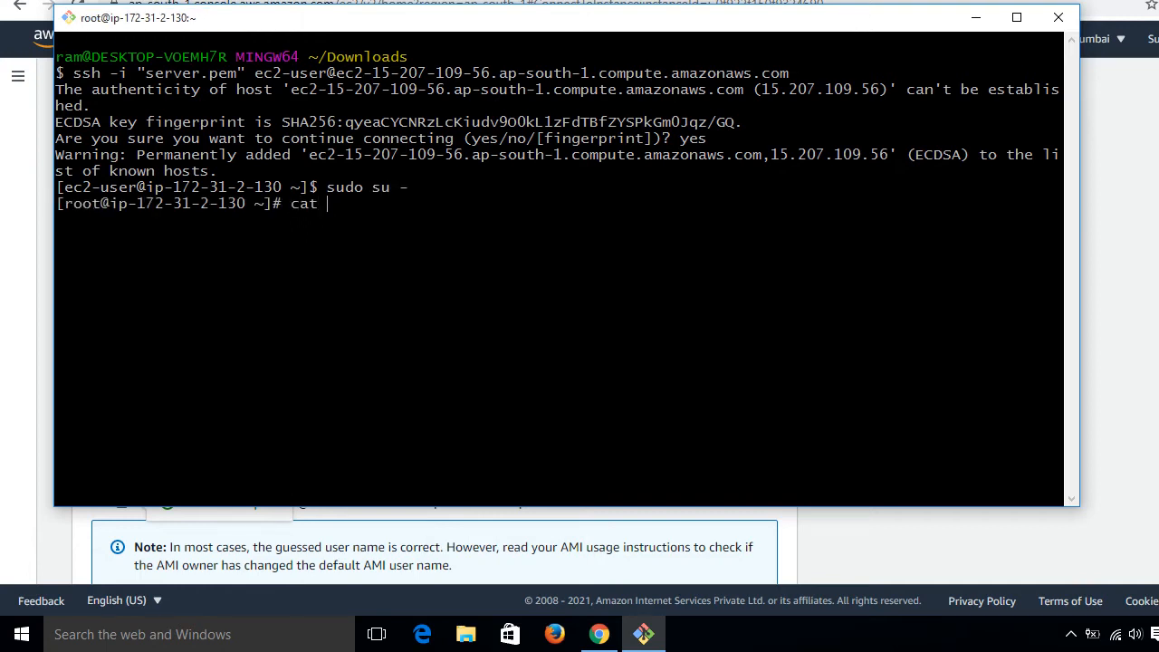
{"action": "type", "text": "/etc/os-release"}
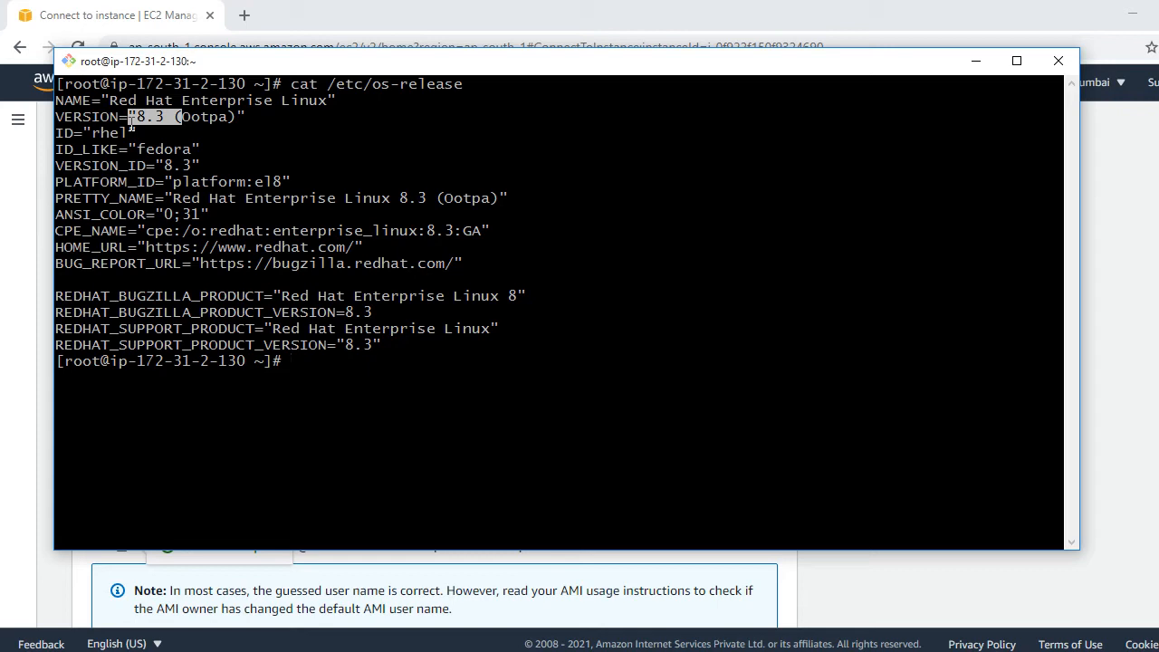
{"action": "type", "text": "curl"}
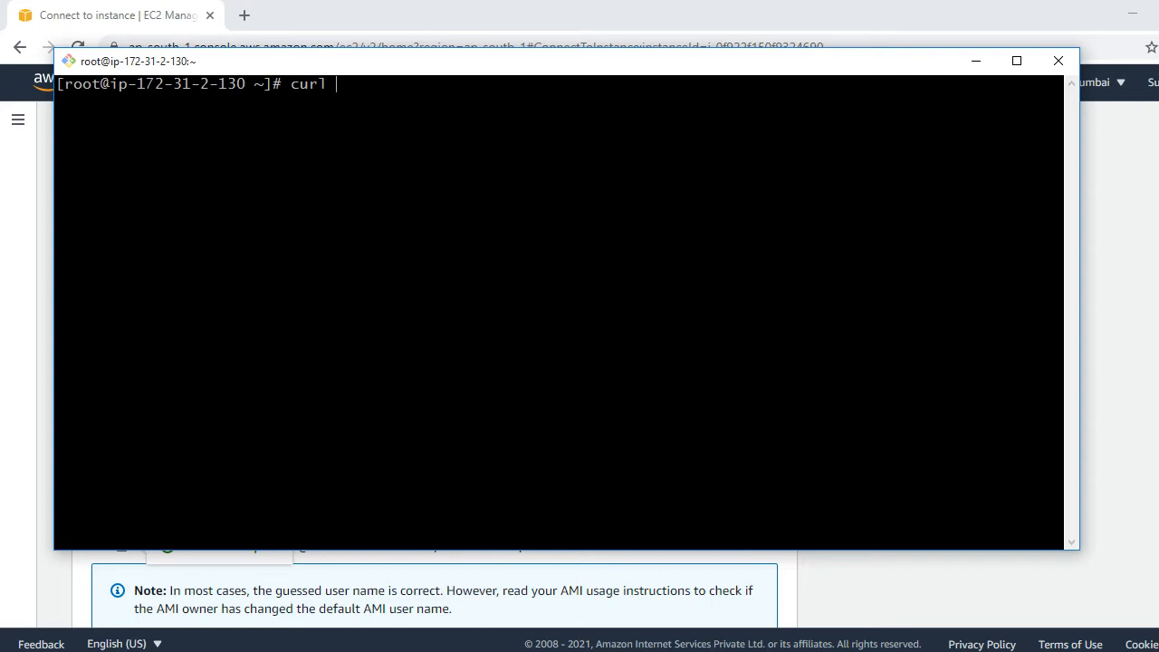
{"action": "type", "text": "http"}
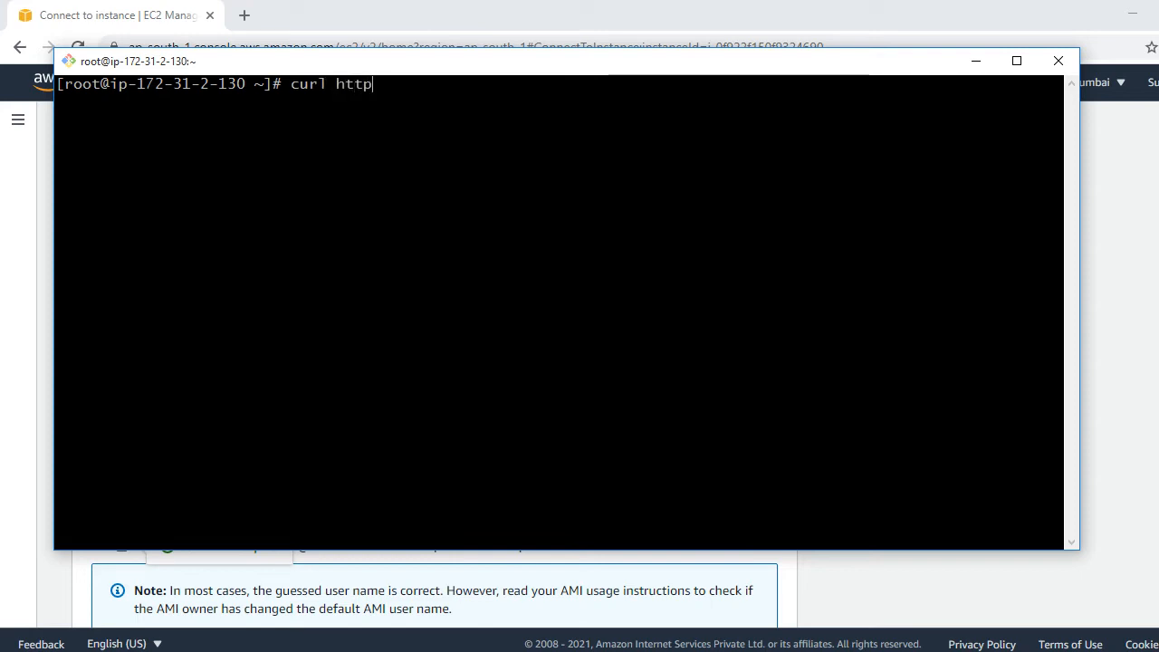
{"action": "type", "text": "://1"}
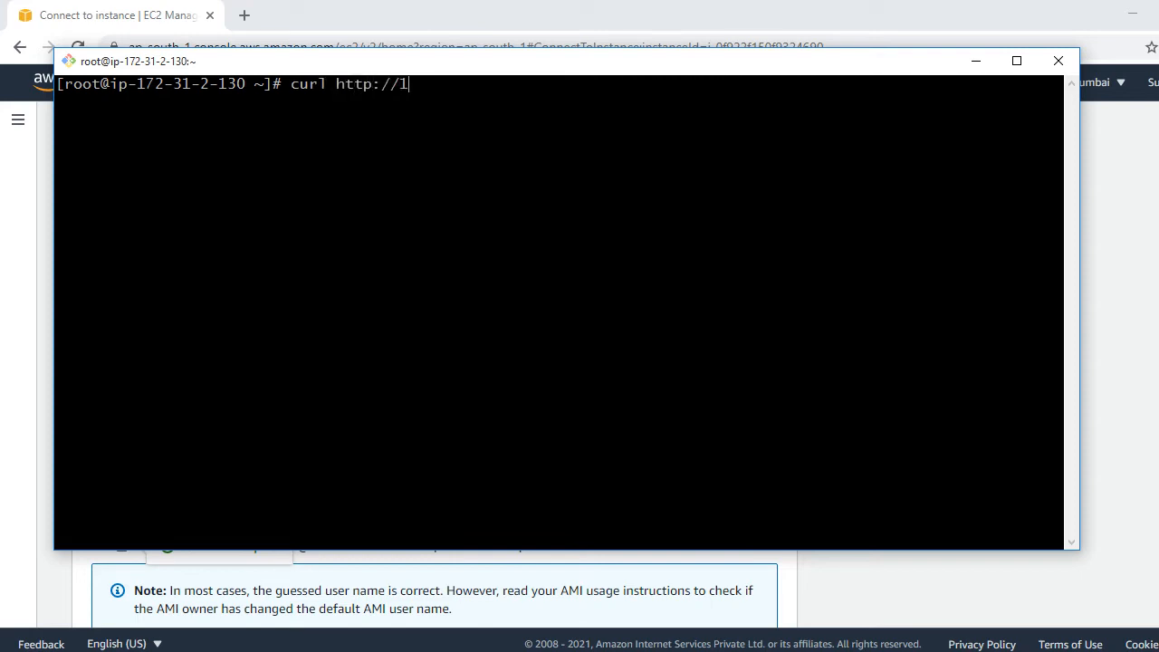
{"action": "type", "text": "69."}
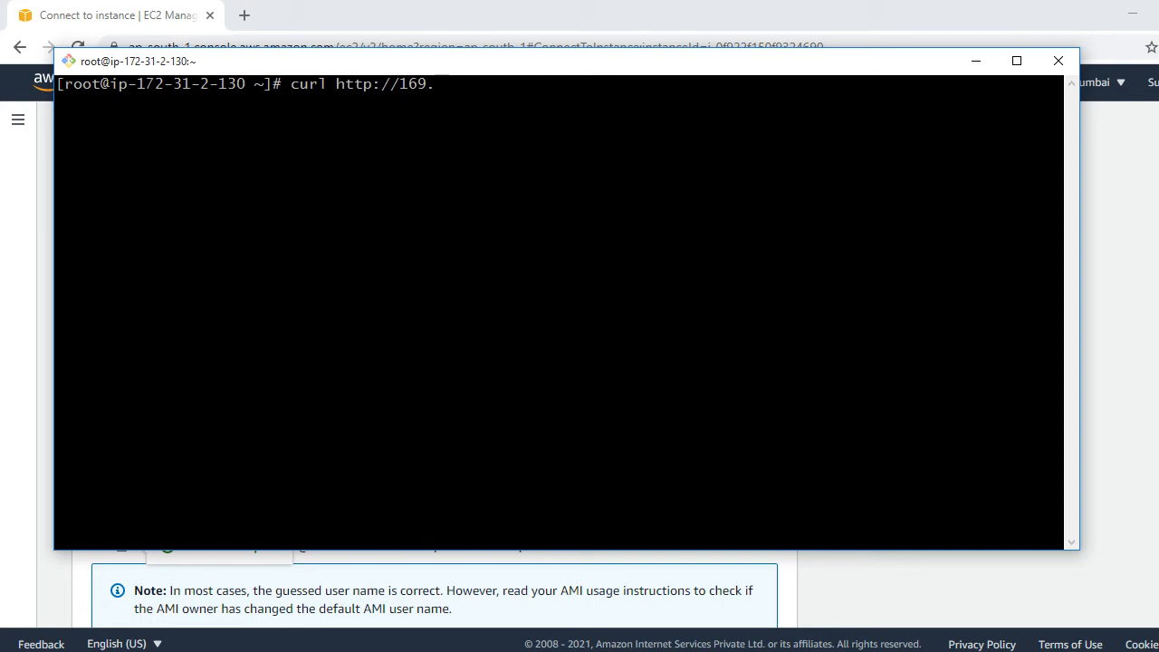
{"action": "type", "text": "254"}
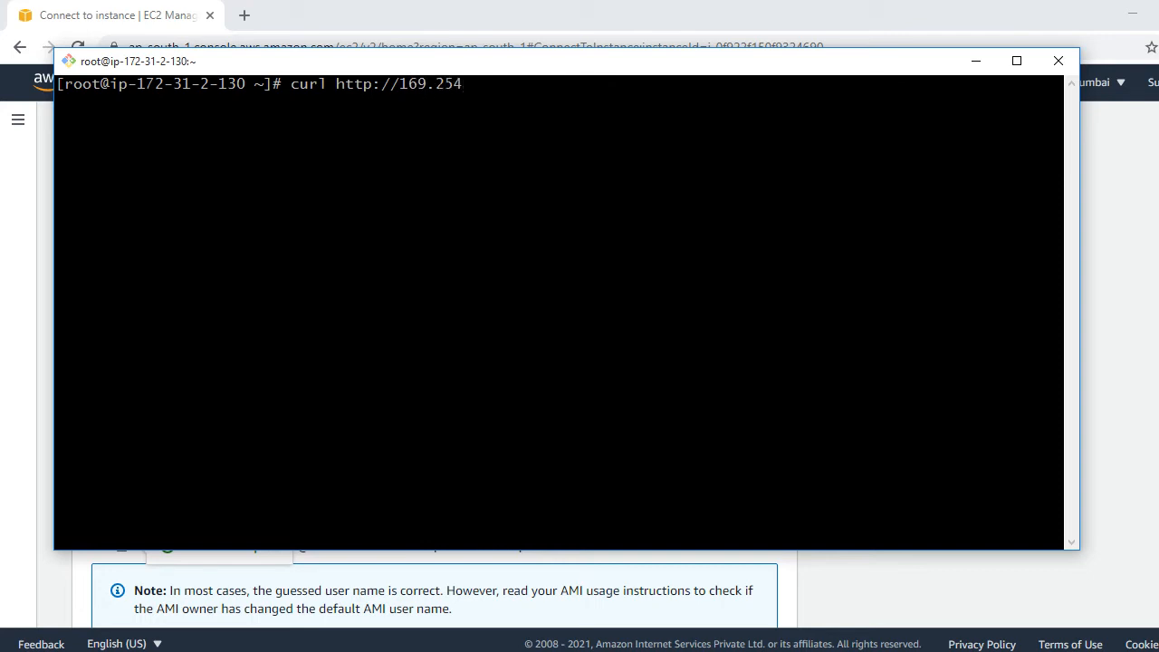
{"action": "type", "text": ".169."}
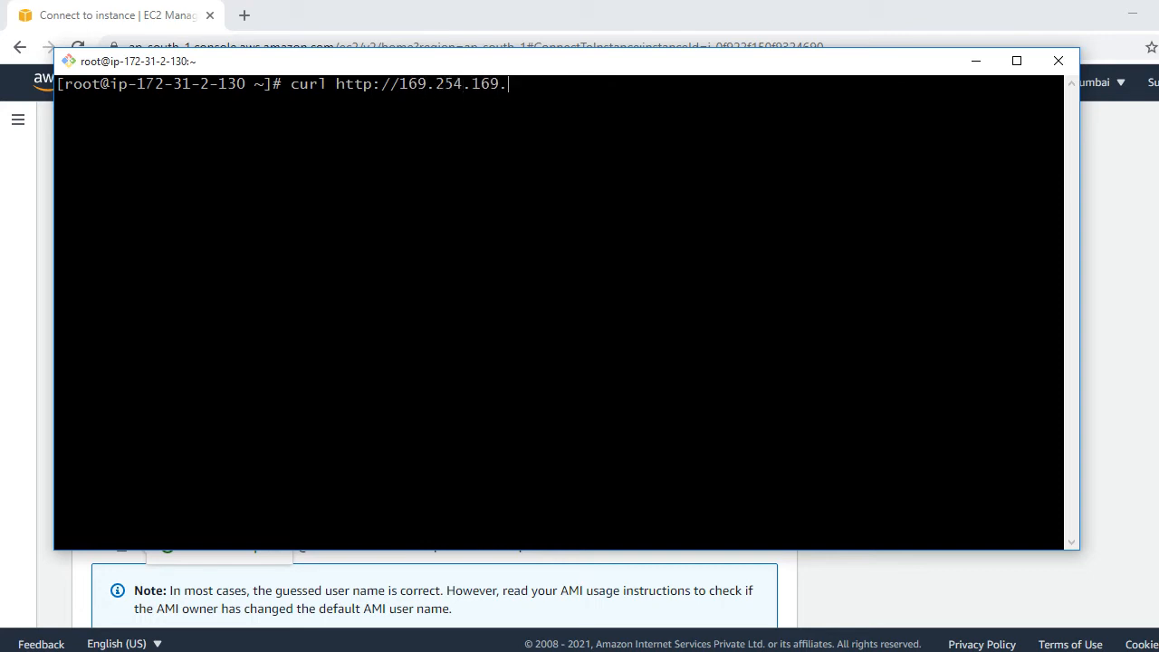
{"action": "type", "text": "254/"}
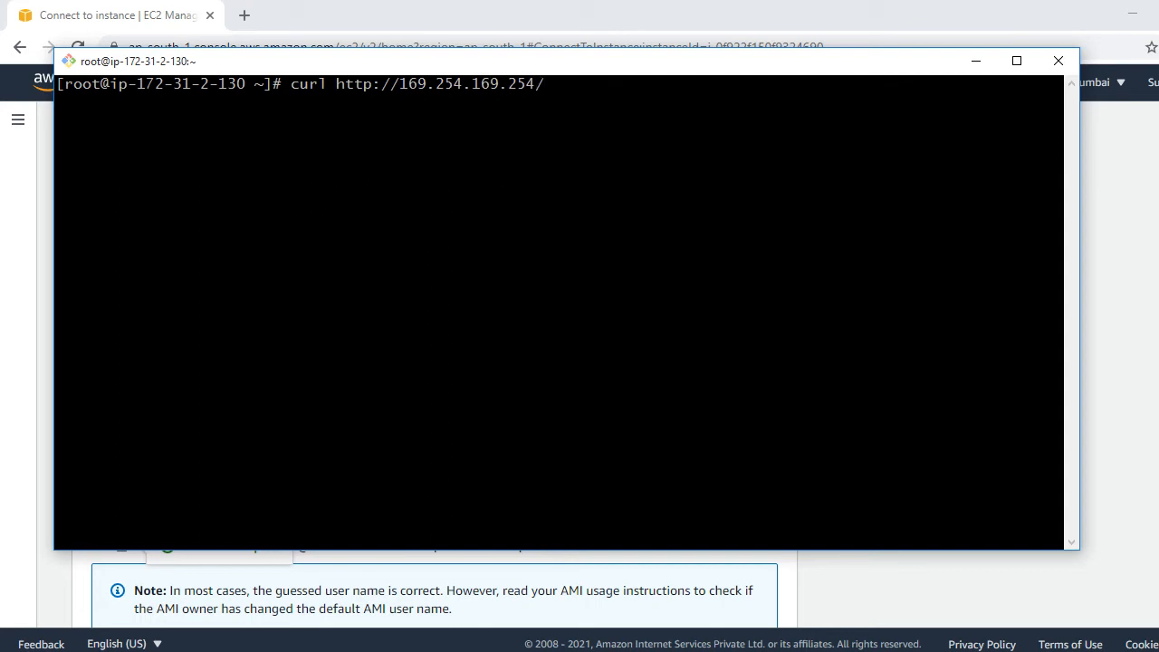
{"action": "type", "text": "latest/"}
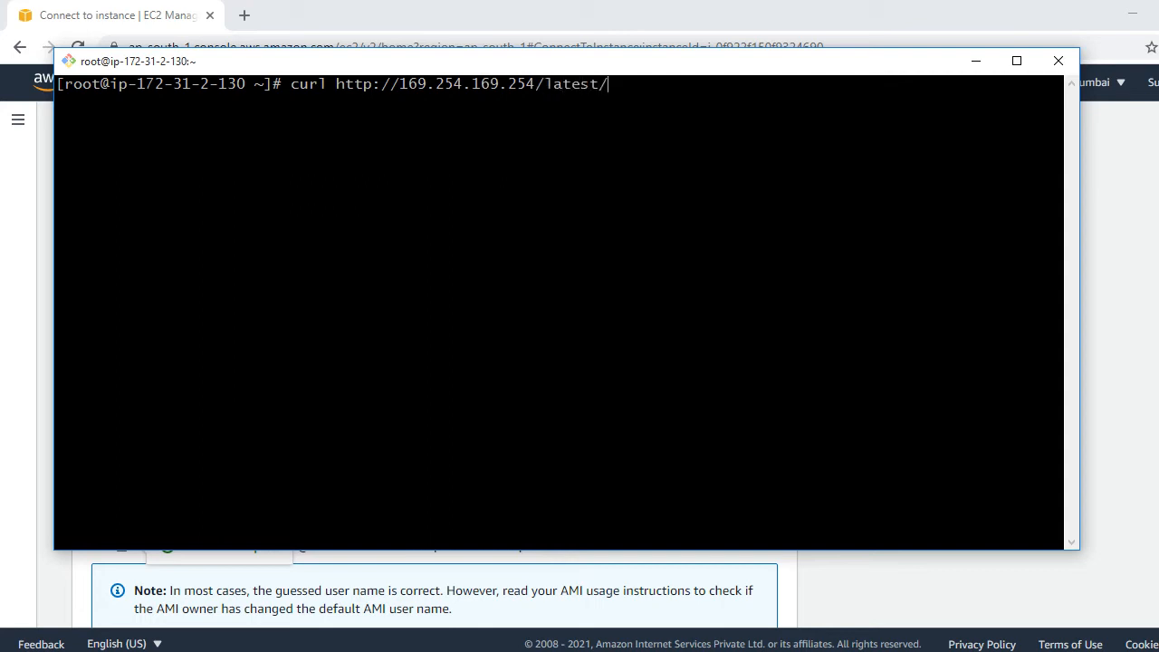
{"action": "type", "text": "meta"}
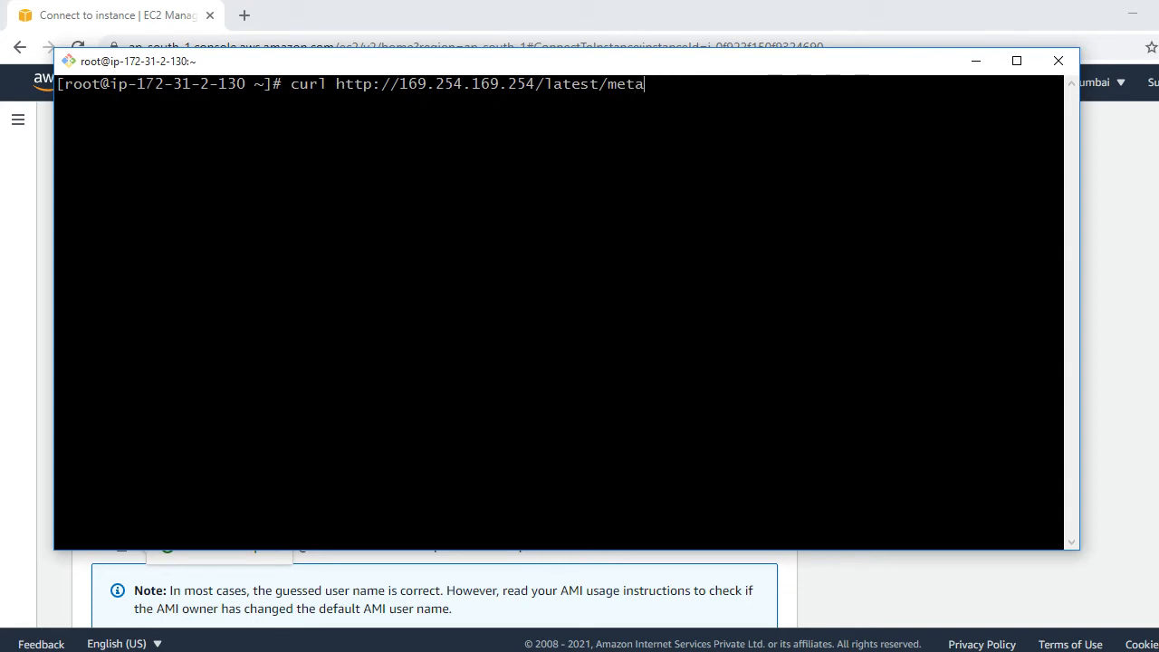
{"action": "type", "text": "-date"}
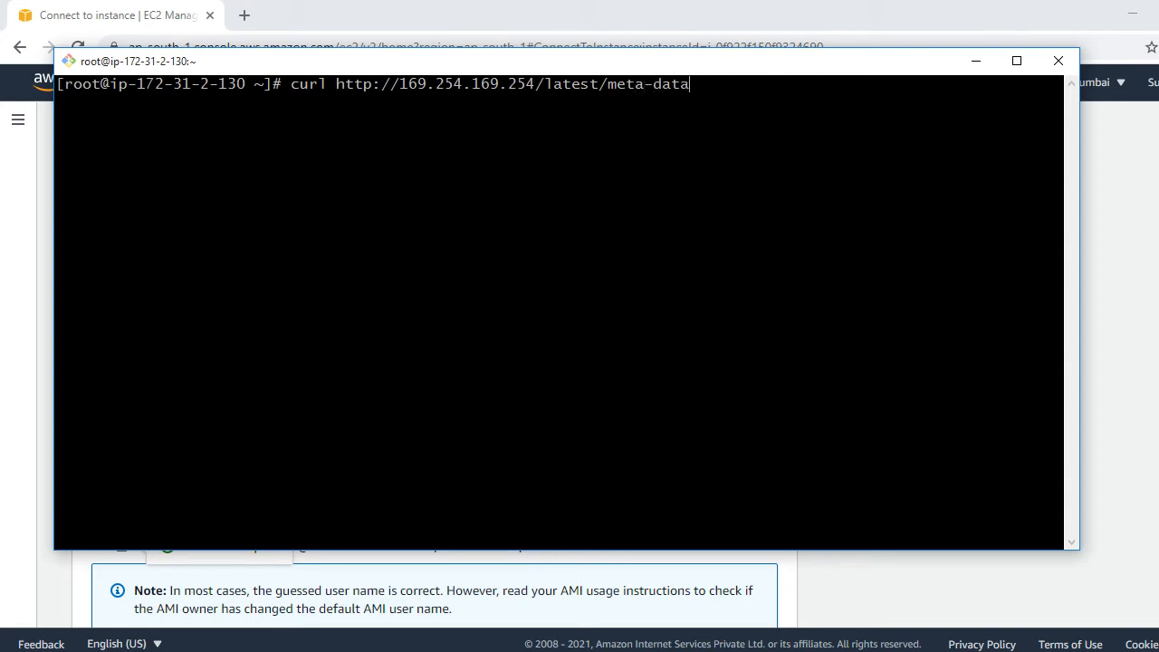
{"action": "key", "text": "Return"}
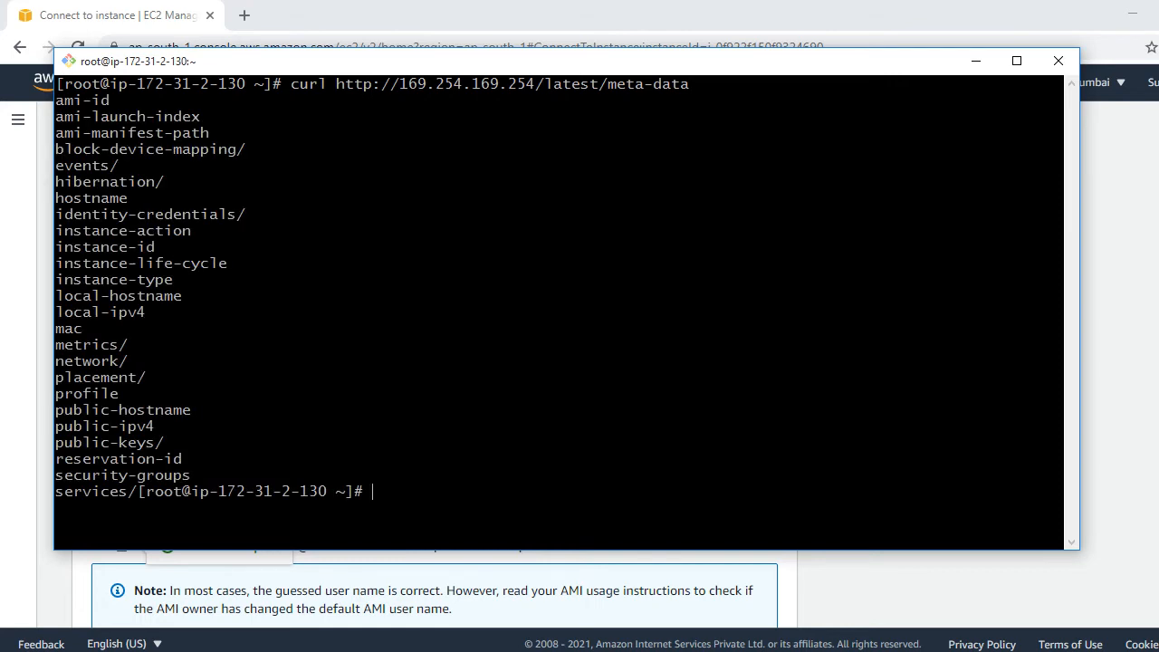
{"action": "mouse_move", "coordinate": [35, 210]}
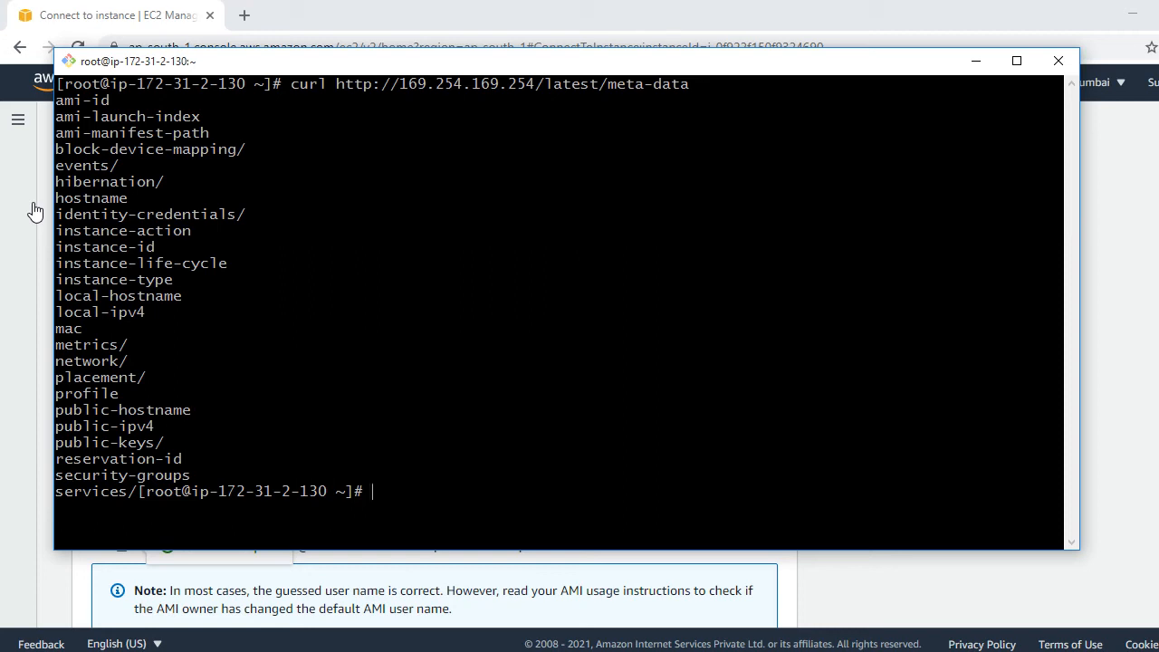
Query meta-data/instance-id with curl, then switch to the EC2 console to compare the ID
{"action": "type", "text": "curl http://169.254.169.254/latest/meta-data"}
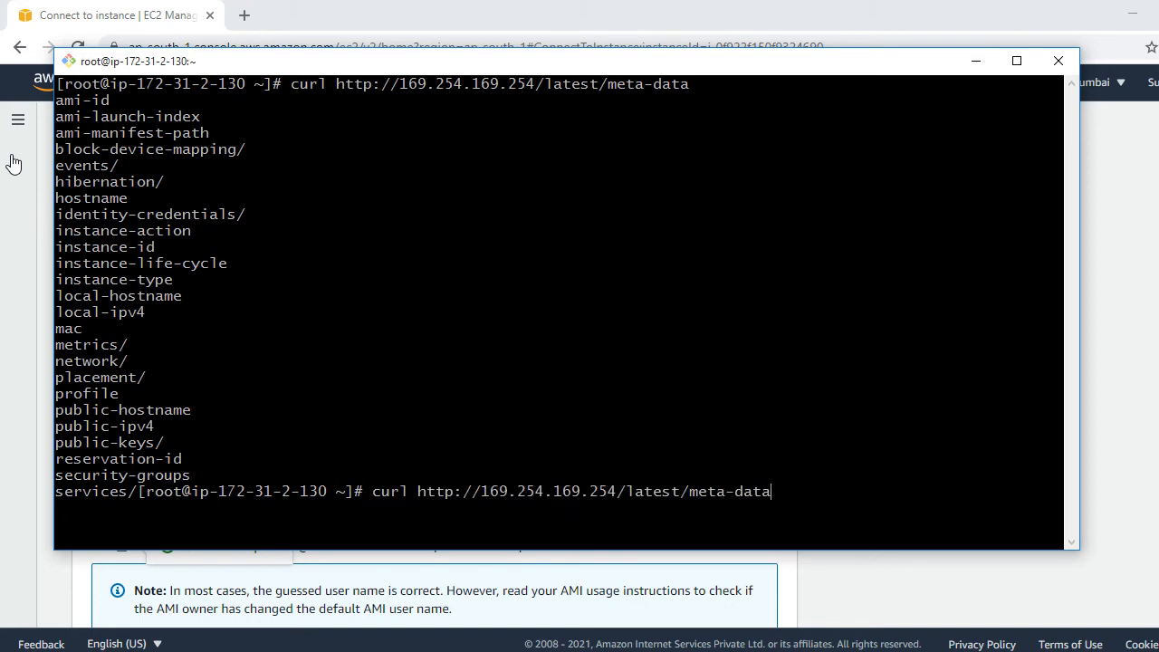
{"action": "mouse_move", "coordinate": [155, 245]}
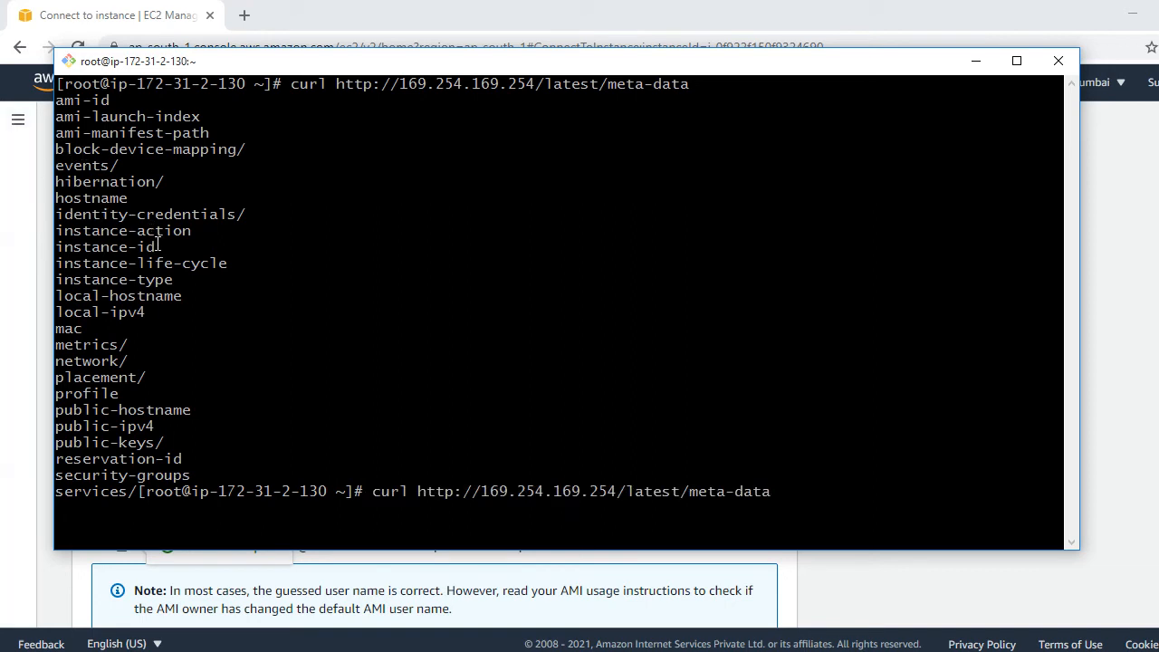
{"action": "double_click", "coordinate": [105, 246]}
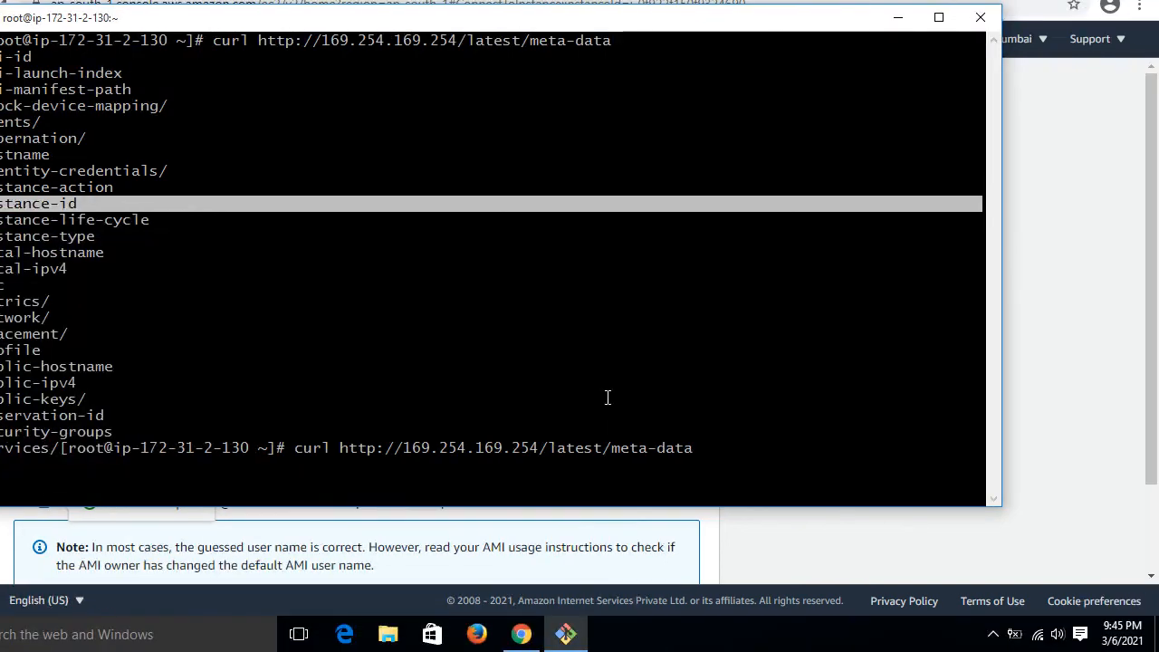
{"action": "right_click", "coordinate": [706, 449]}
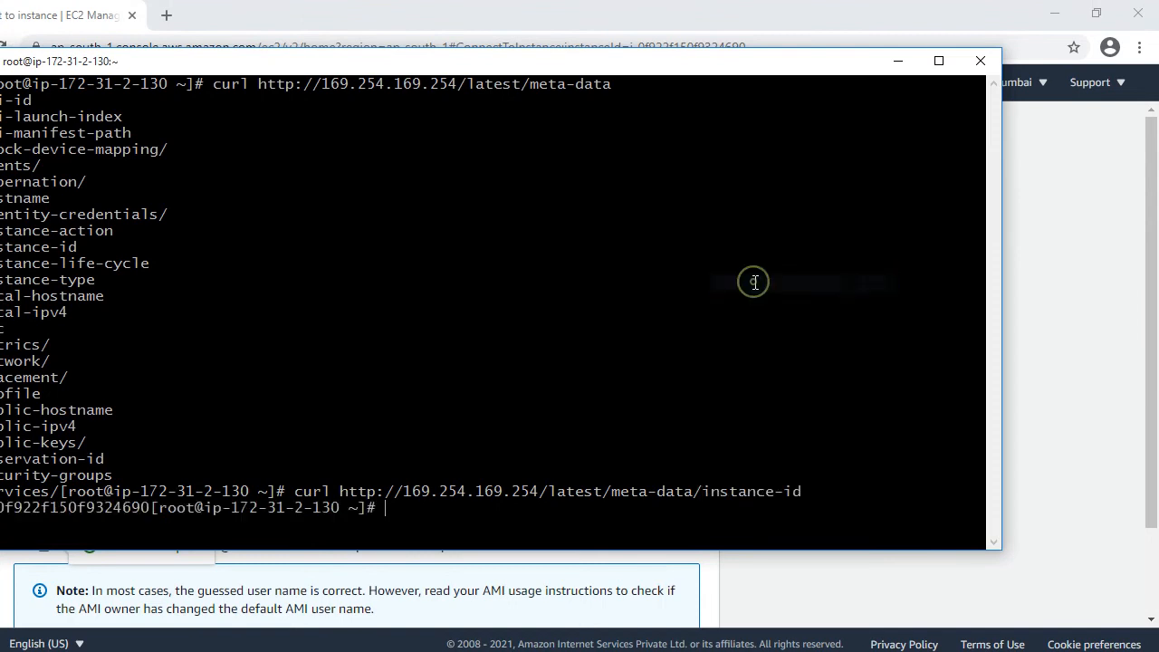
{"action": "left_click", "coordinate": [938, 61]}
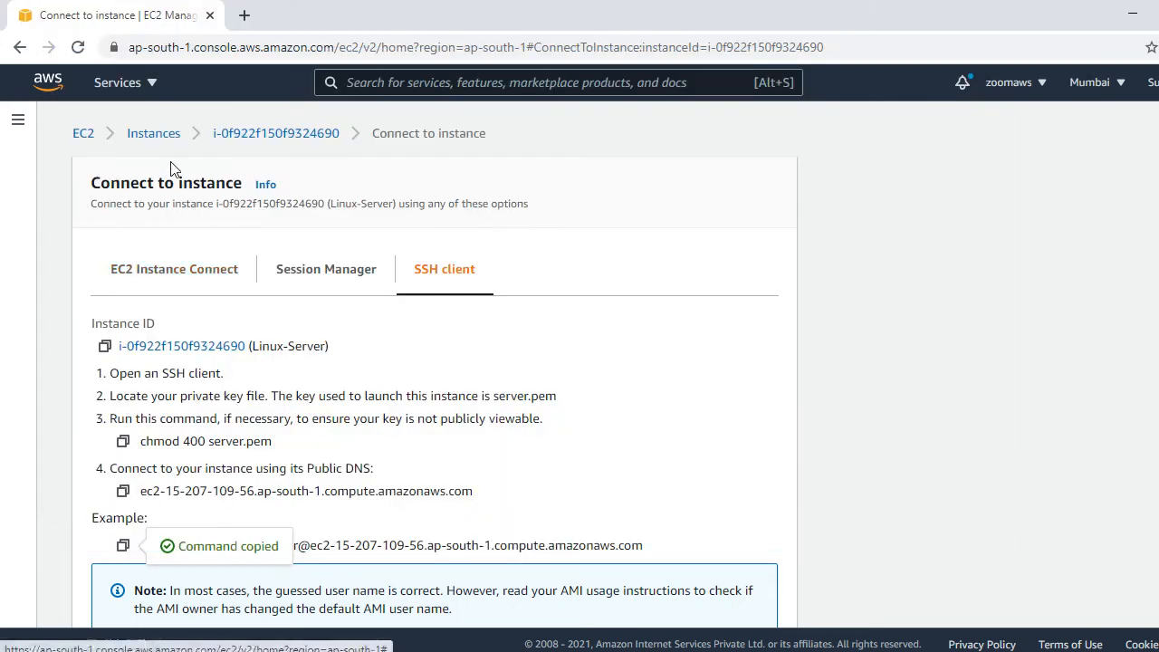
{"action": "mouse_move", "coordinate": [288, 149]}
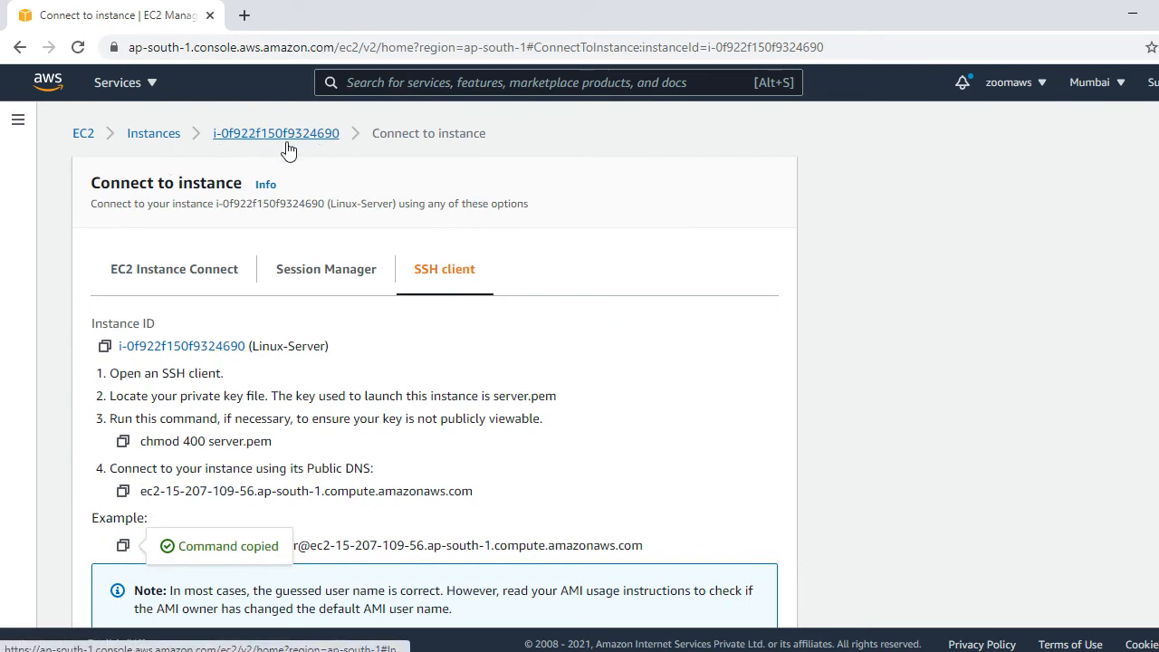
{"action": "mouse_move", "coordinate": [152, 134]}
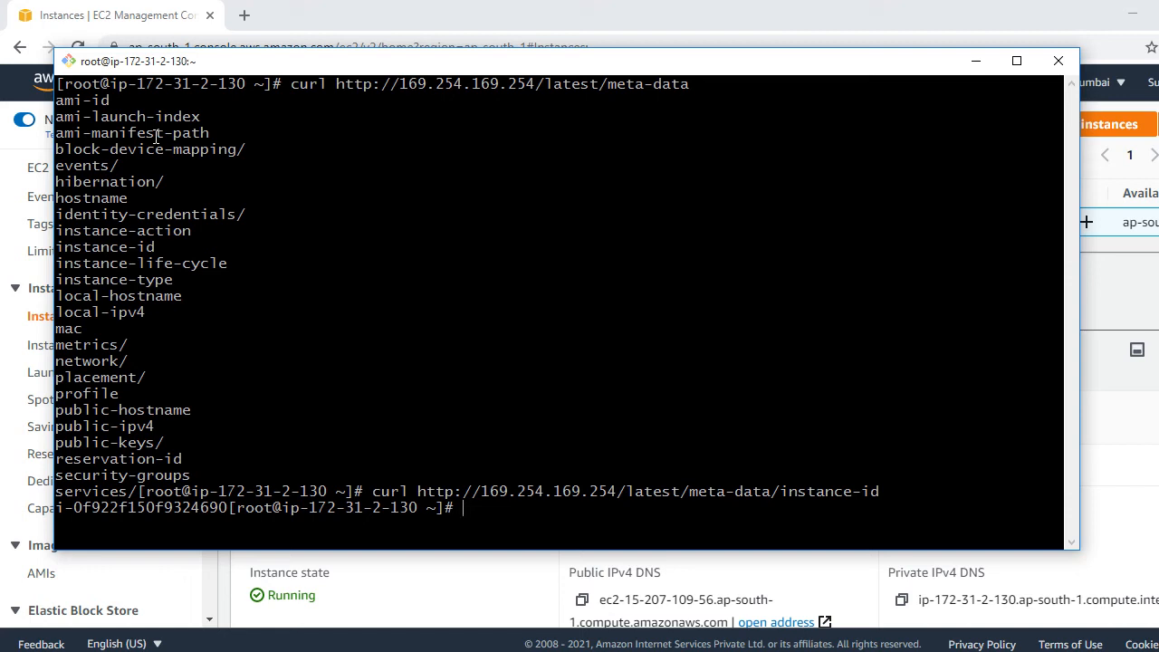
Query meta-data/public-ipv4 with curl and check it against 15.207.109.56 in the console
{"action": "type", "text": "curl http://169.254.169.254/latest/meta-data/instance-id"}
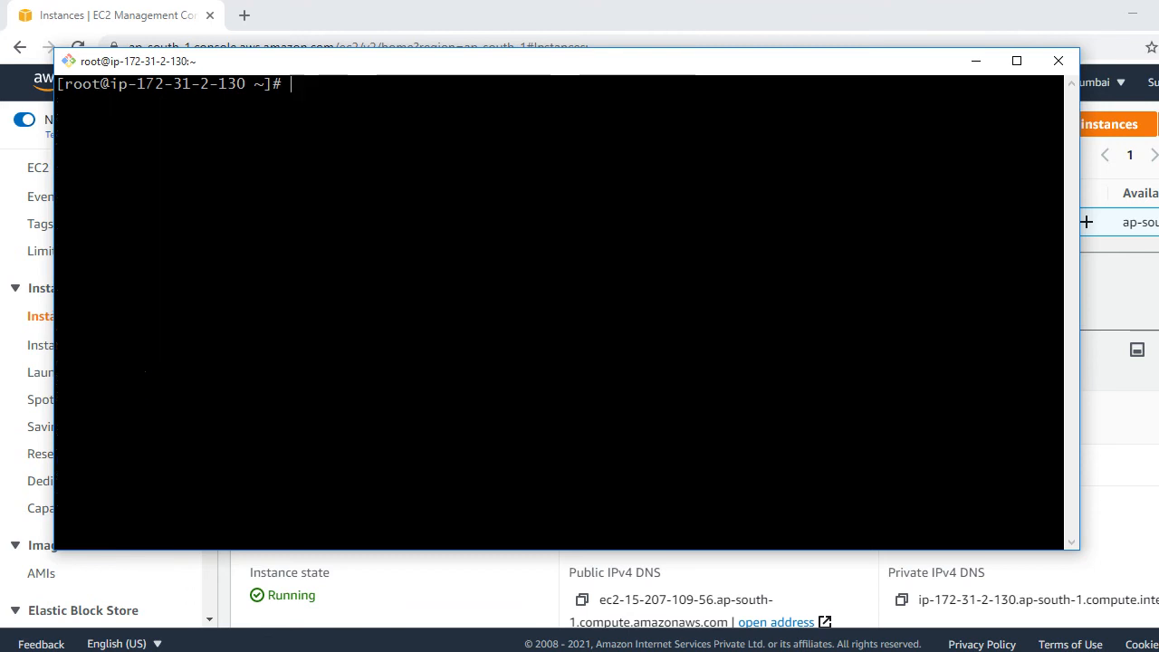
{"action": "type", "text": "curl http://169.254.169.254/latest/meta"}
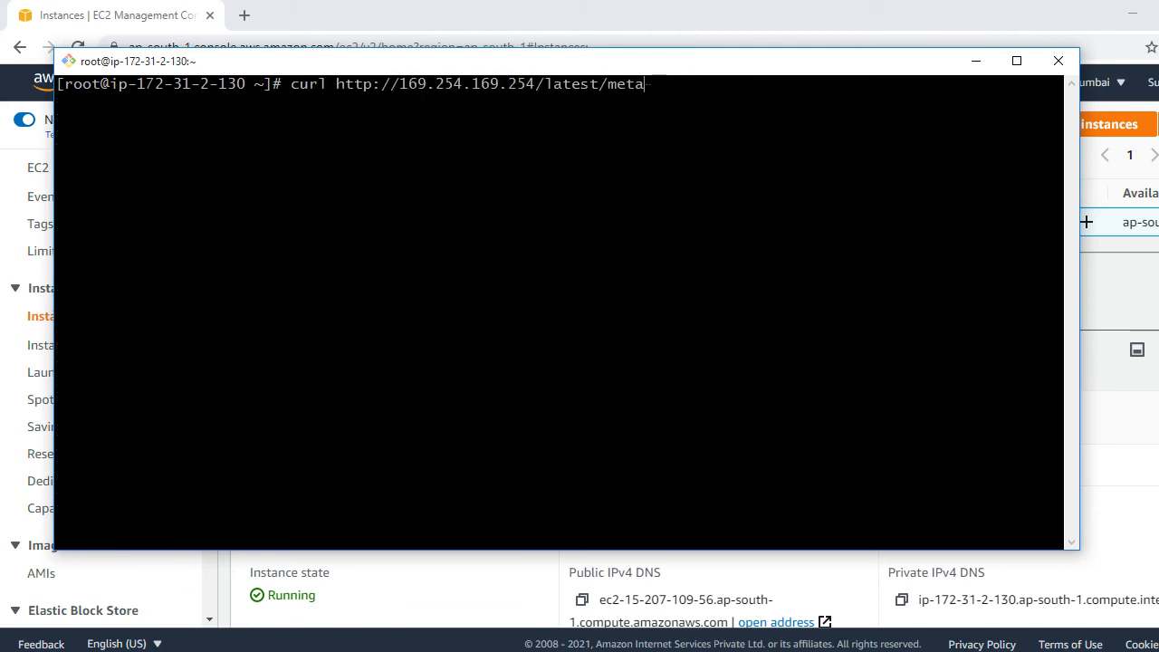
{"action": "type", "text": "-"}
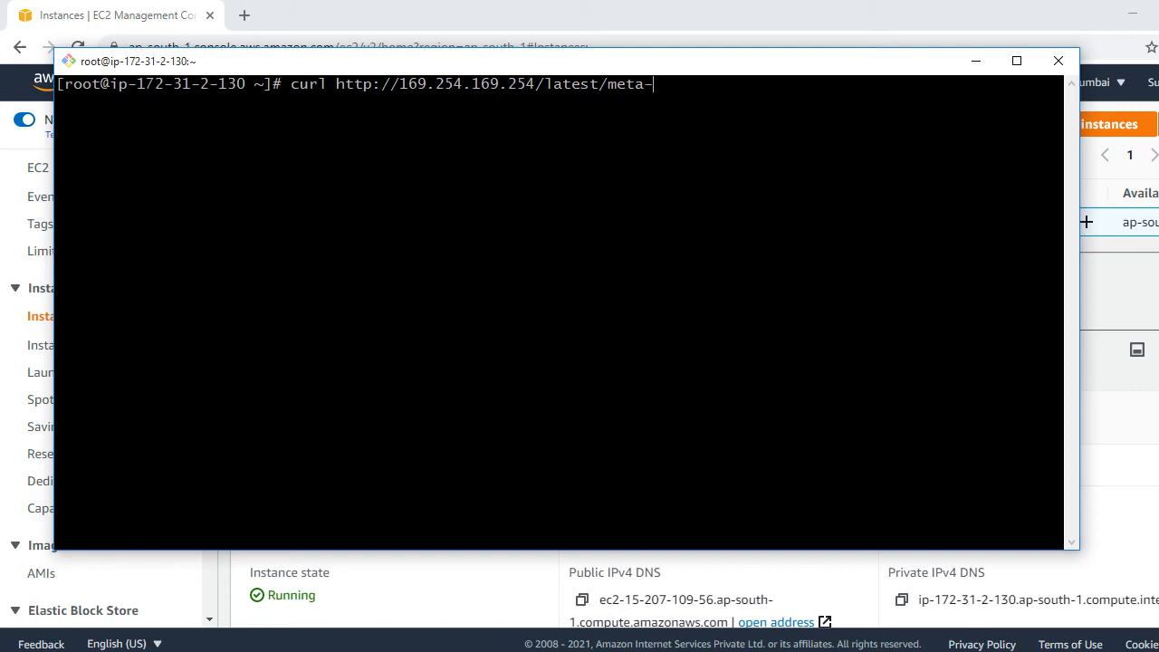
{"action": "type", "text": "data/"}
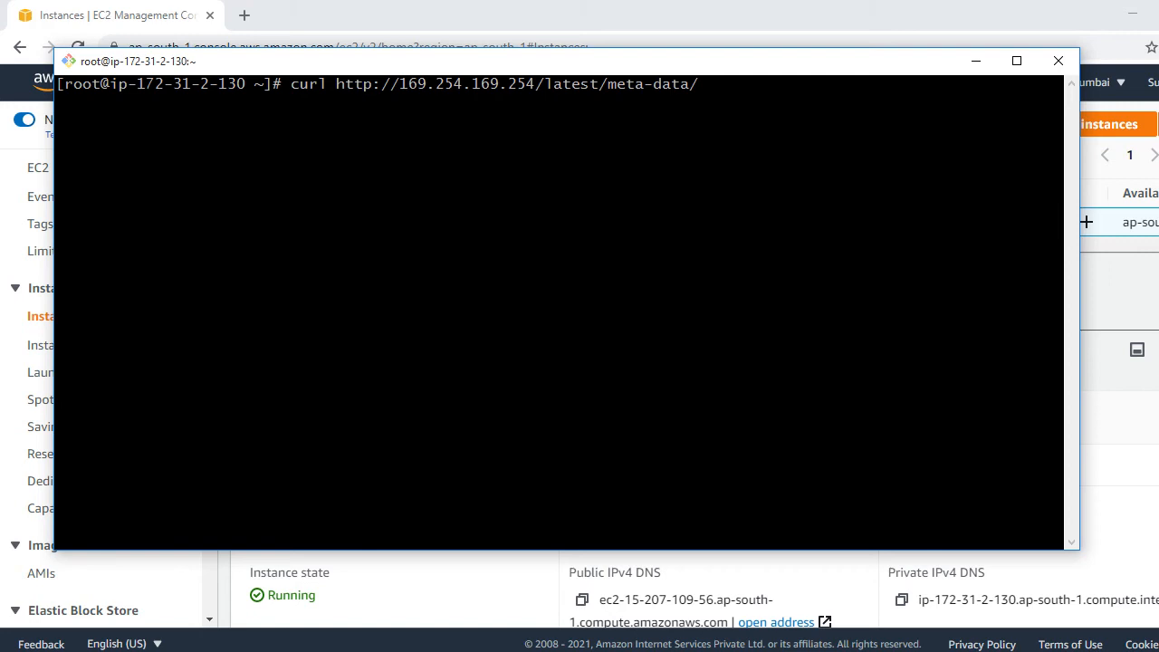
{"action": "type", "text": "public"}
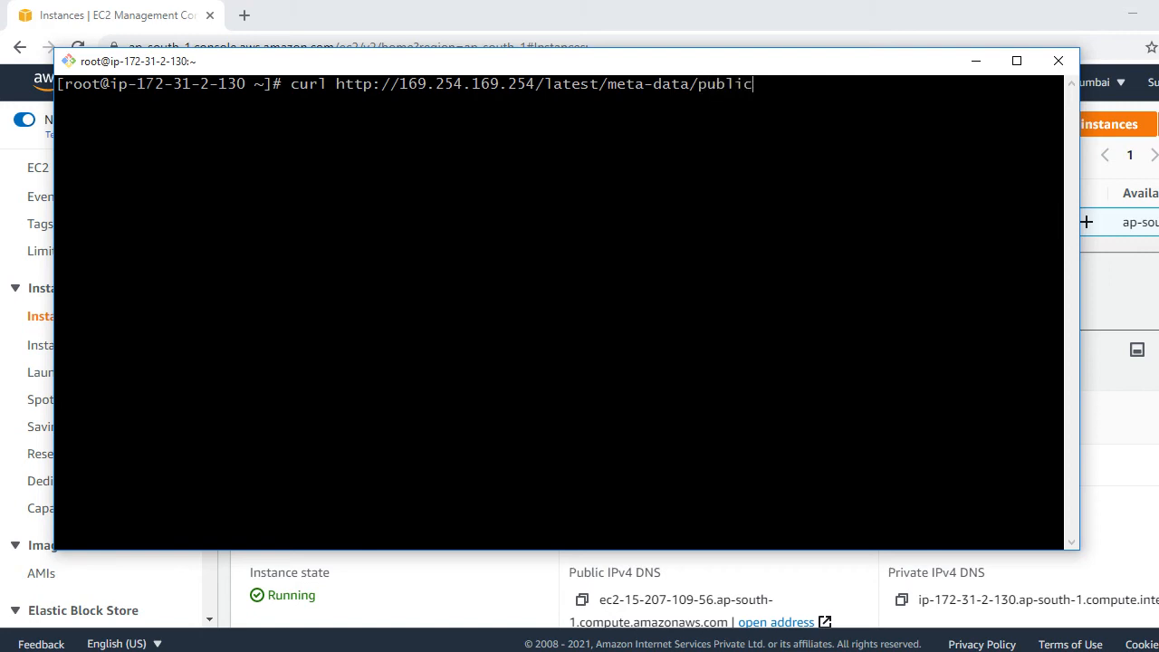
{"action": "type", "text": "ipv"}
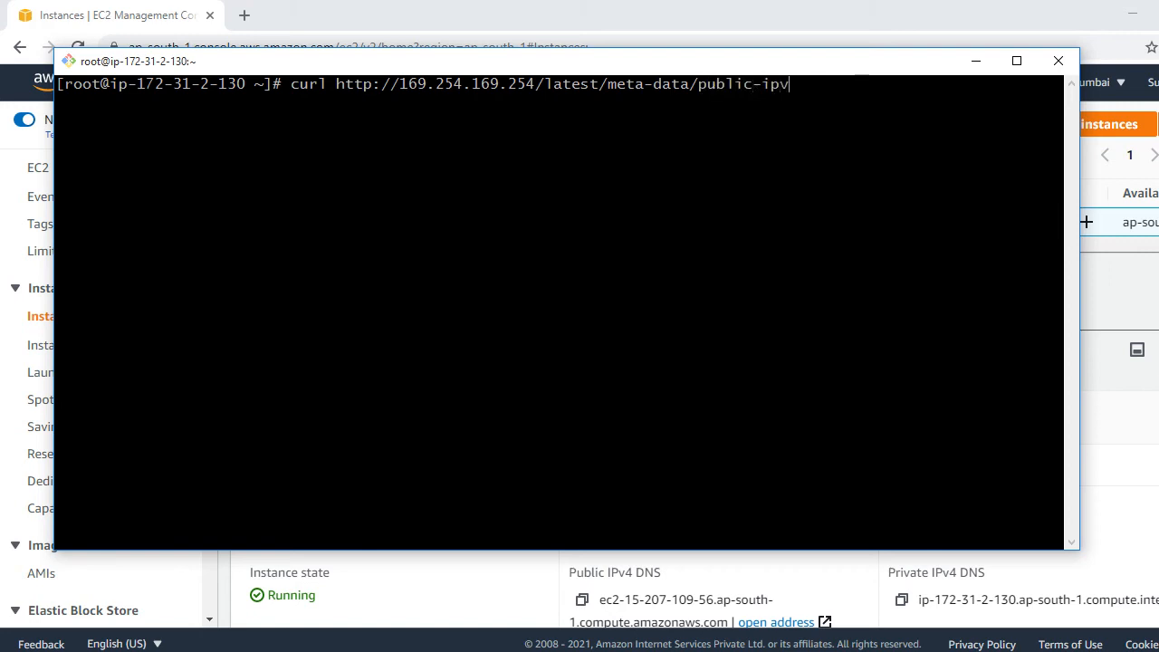
{"action": "key", "text": "Return"}
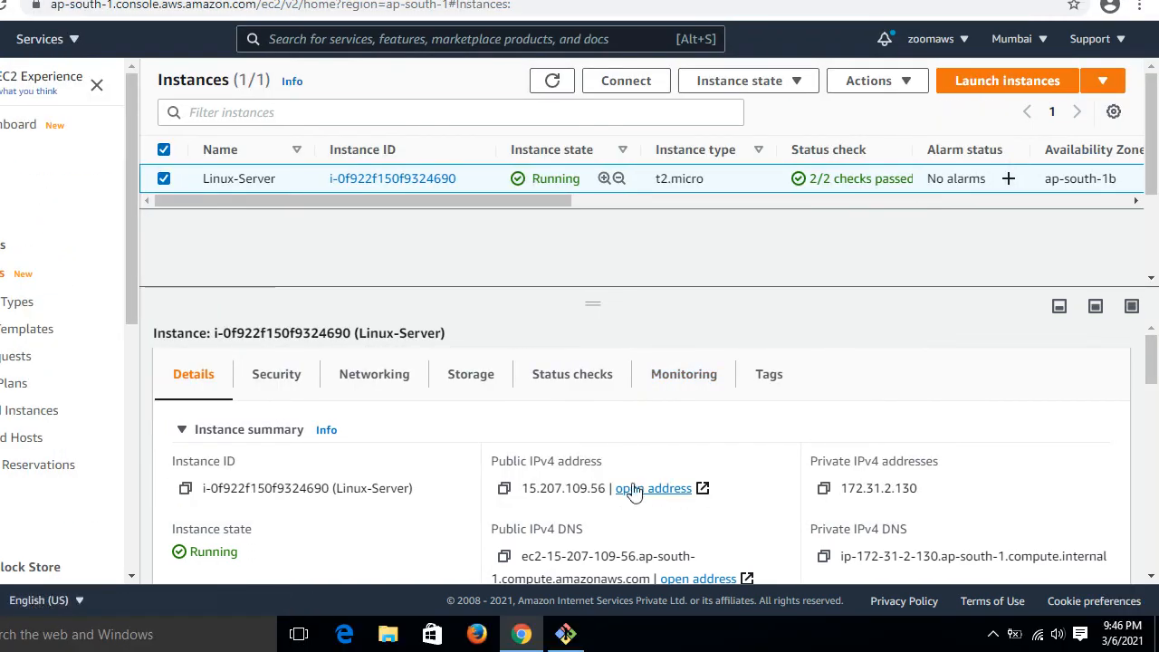
{"action": "mouse_move", "coordinate": [609, 503]}
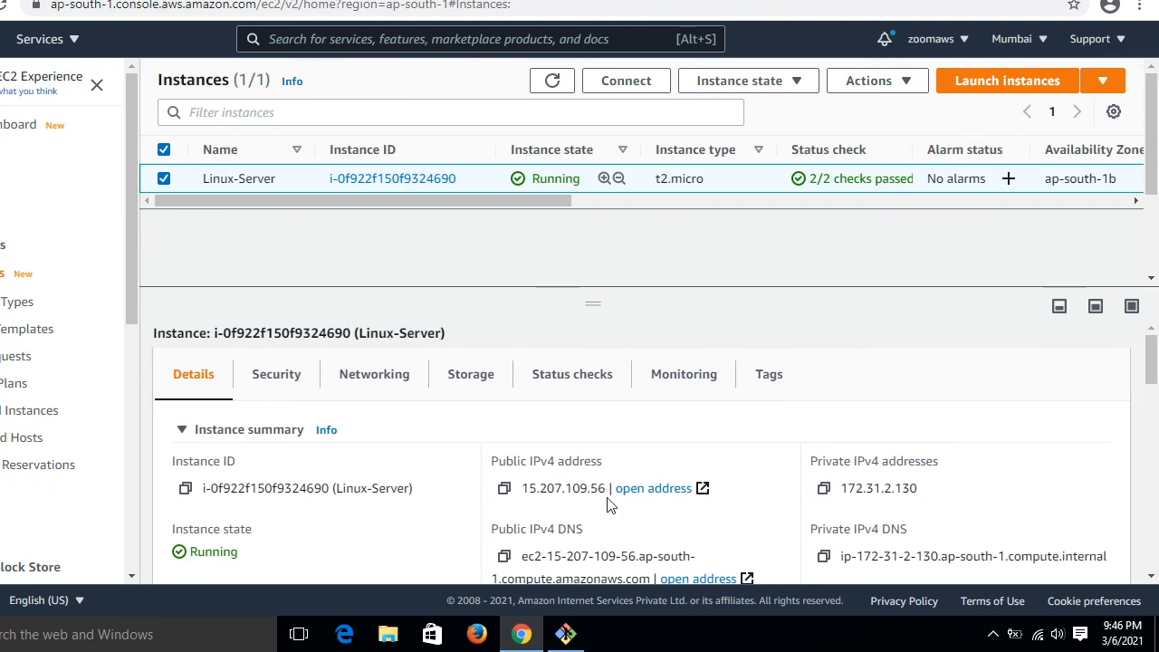
{"action": "left_click", "coordinate": [565, 634]}
{"action": "type", "text": "curl http://169.254.169.254/latest/meta-data/public-i"}
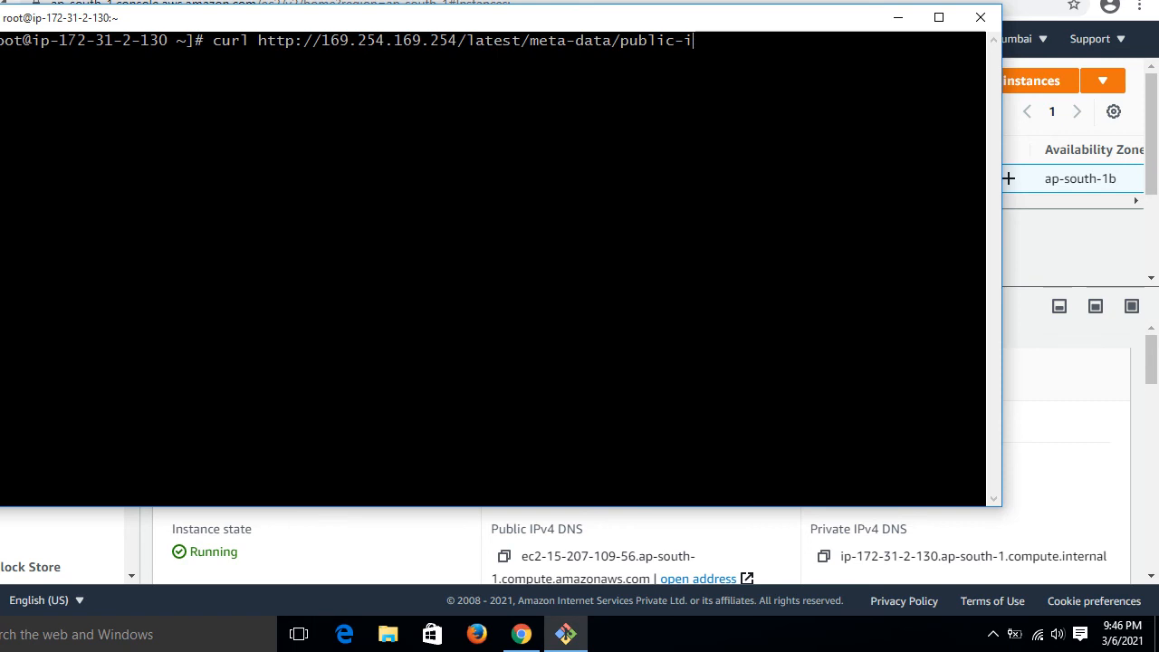
Query meta-data/public-keys with curl and scroll the instances table to Key name 'server'
{"action": "key", "text": "BackSpace"}
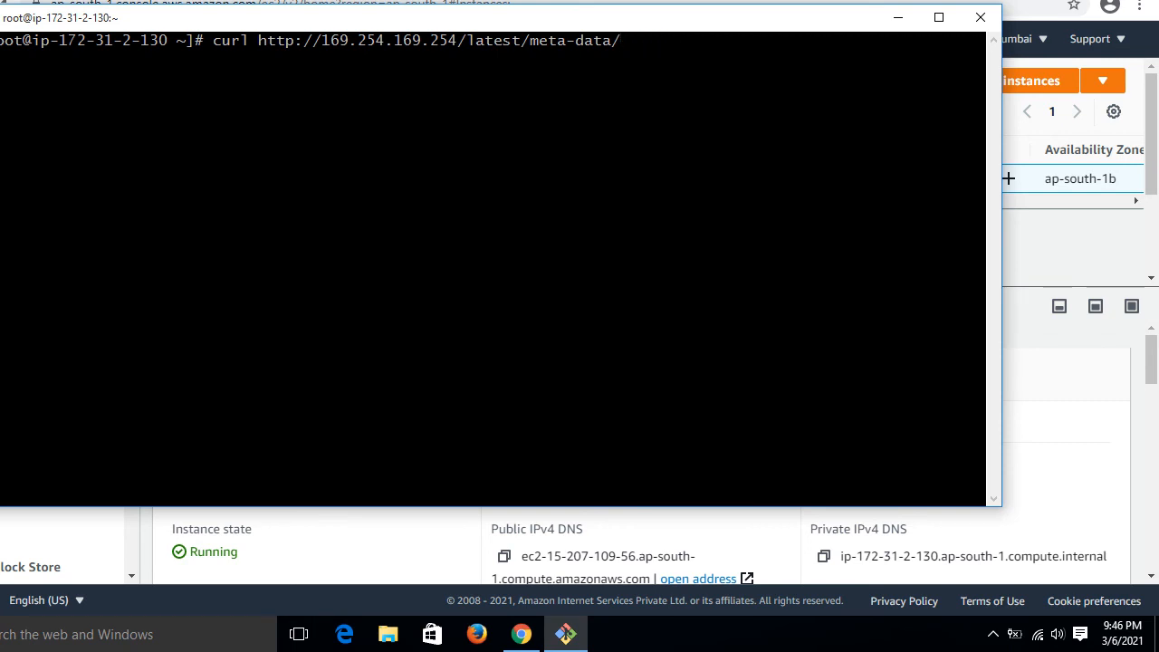
{"action": "type", "text": "publ"}
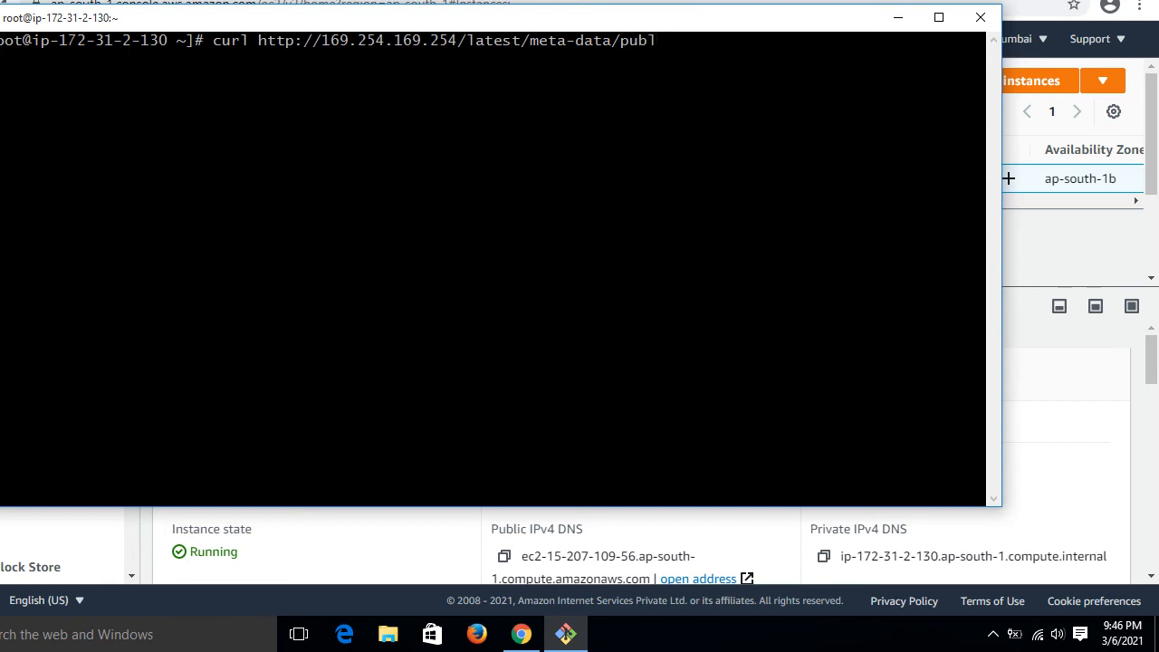
{"action": "type", "text": "ic"}
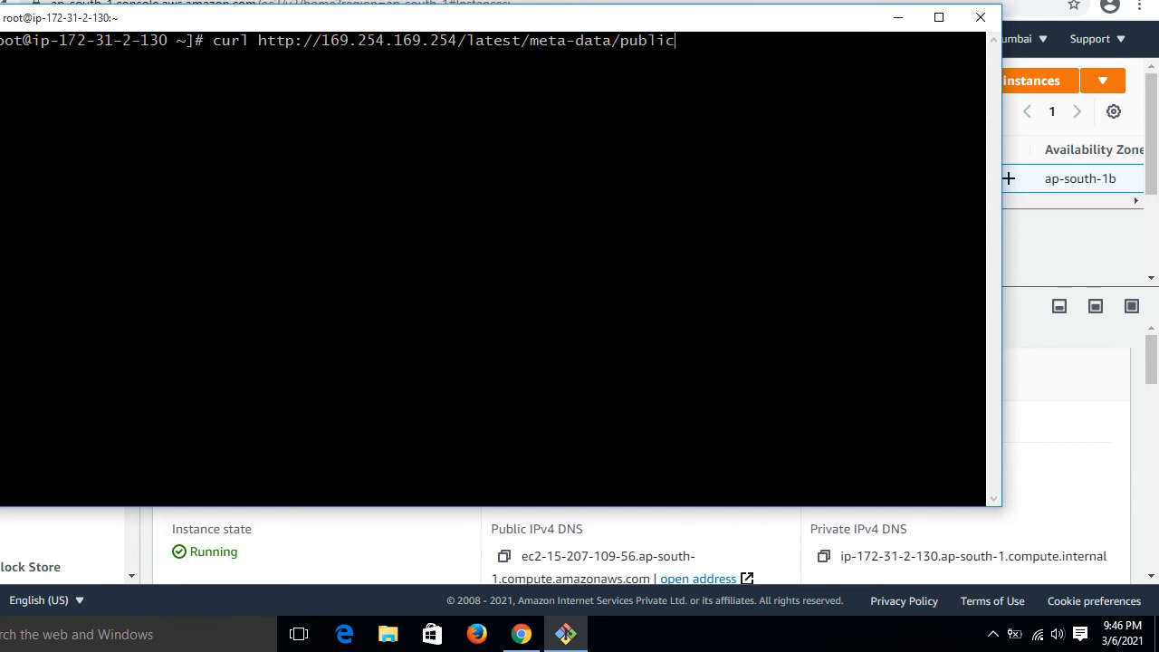
{"action": "type", "text": "-keys"}
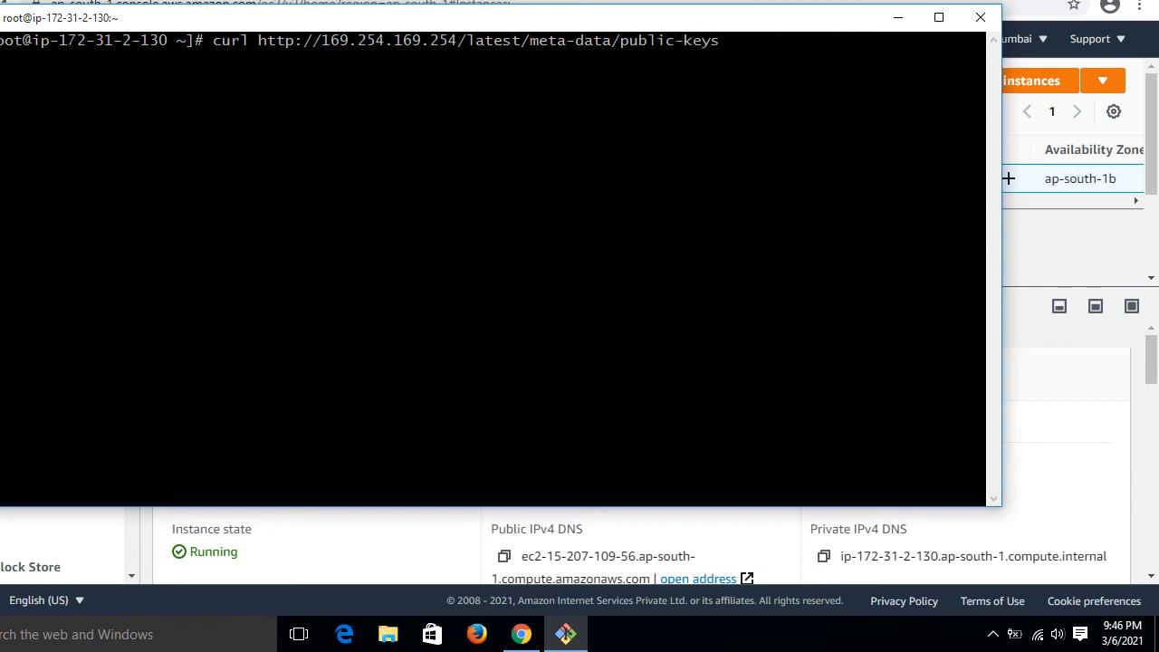
{"action": "key", "text": "Return"}
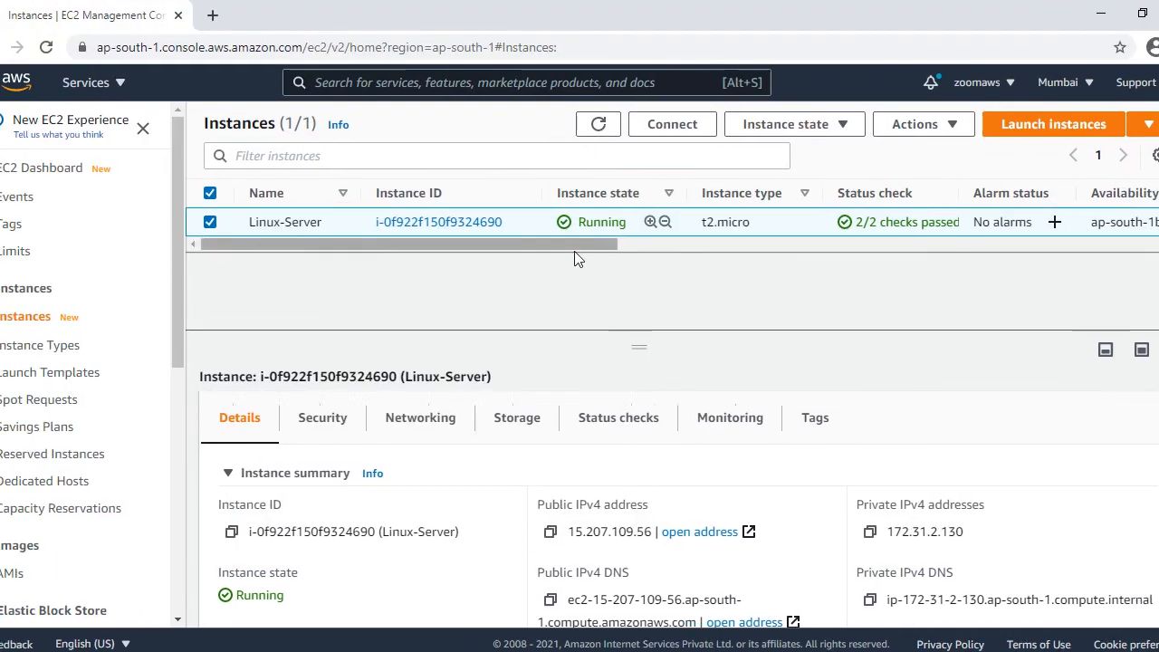
{"action": "scroll", "scroll_direction": "right", "scroll_amount": 3}
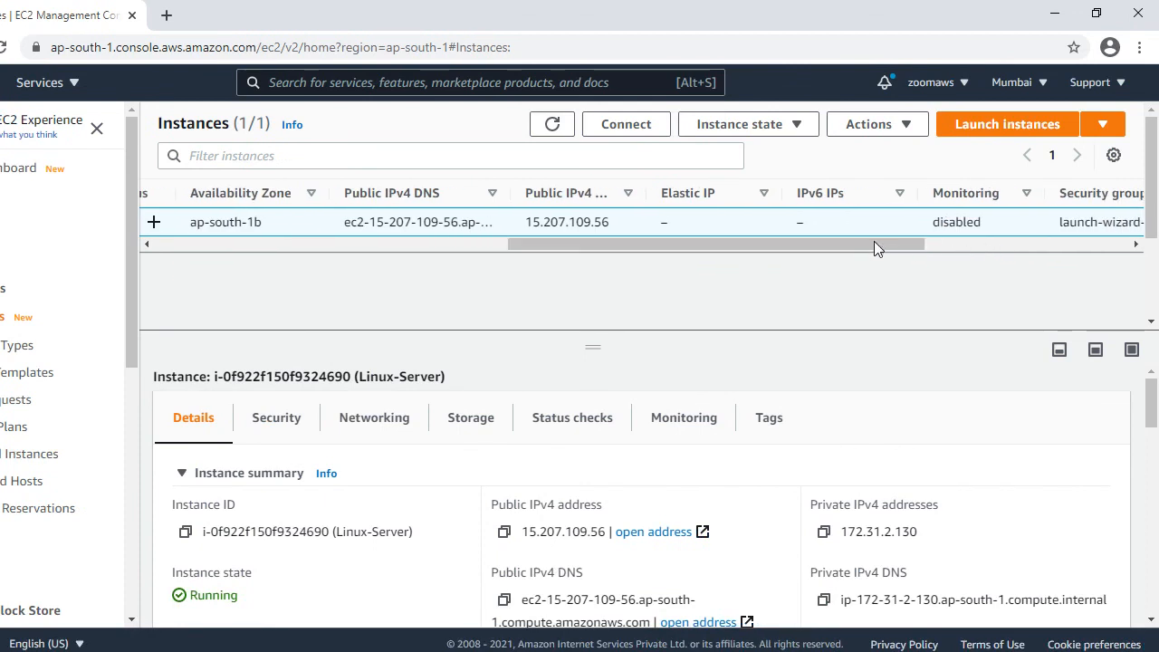
{"action": "scroll", "scroll_direction": "right", "scroll_amount": 3}
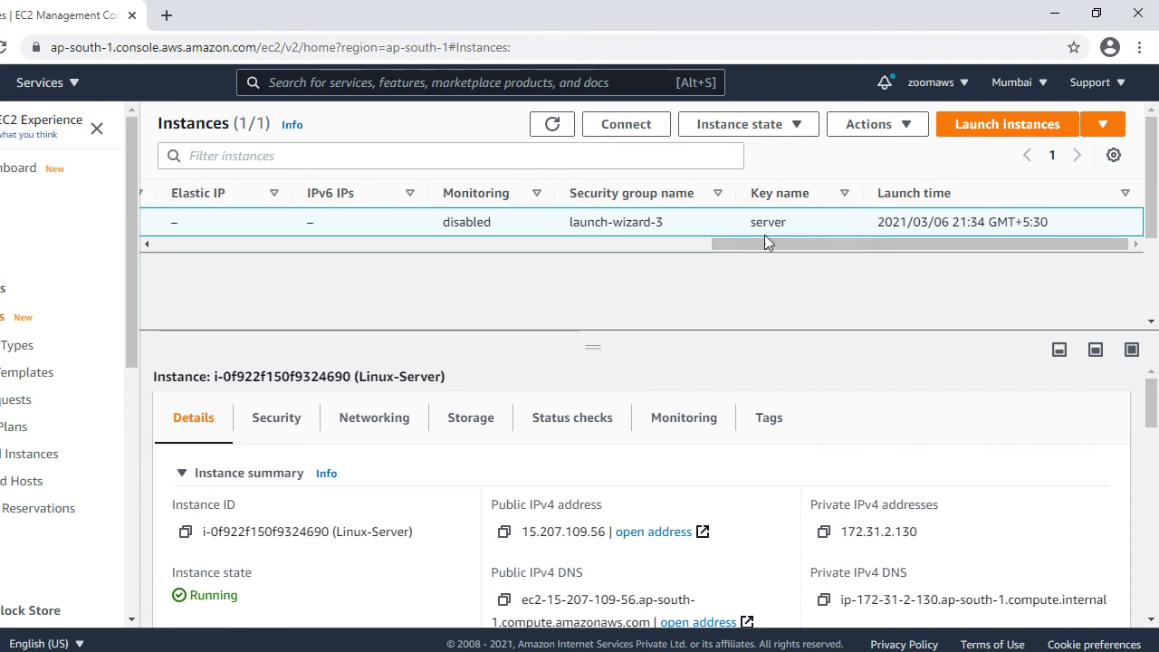
{"action": "mouse_move", "coordinate": [783, 237]}
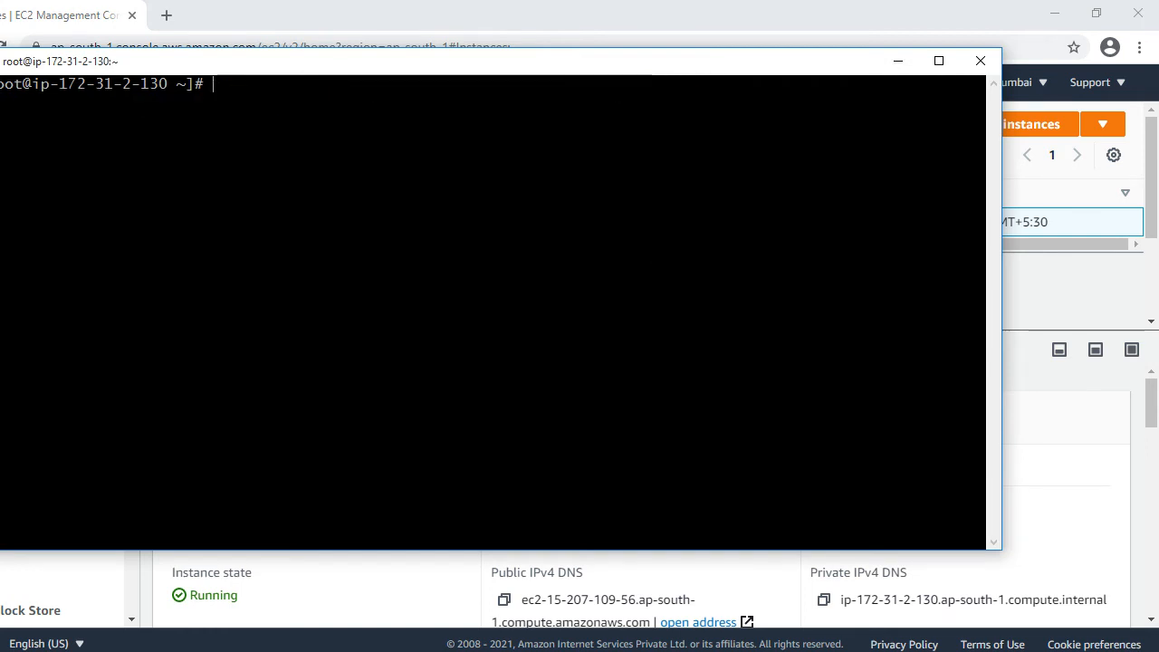
Clear the root prompt and scroll the instances table back toward the Status check columns
{"action": "key", "text": "Return"}
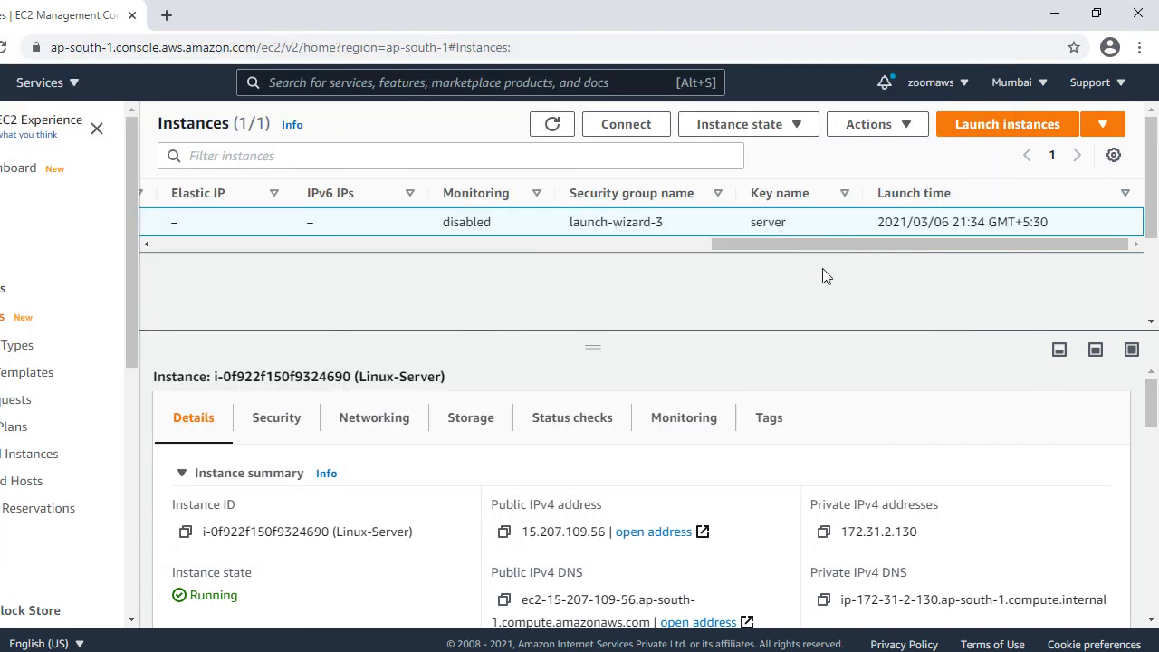
{"action": "scroll", "scroll_direction": "right", "scroll_amount": 3}
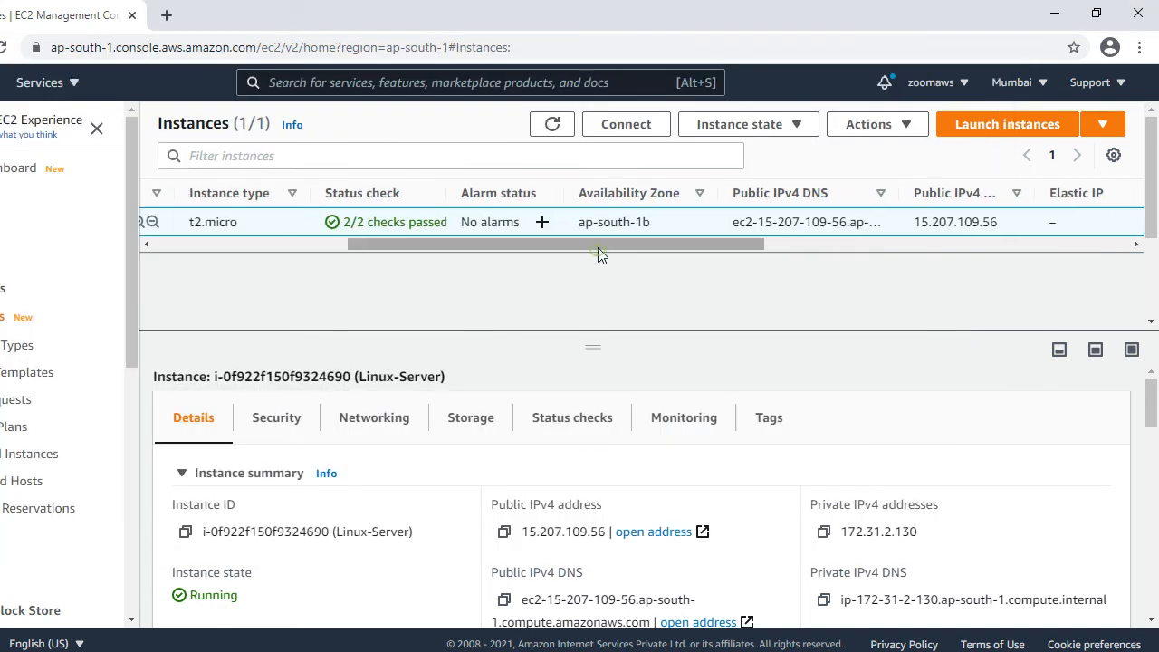